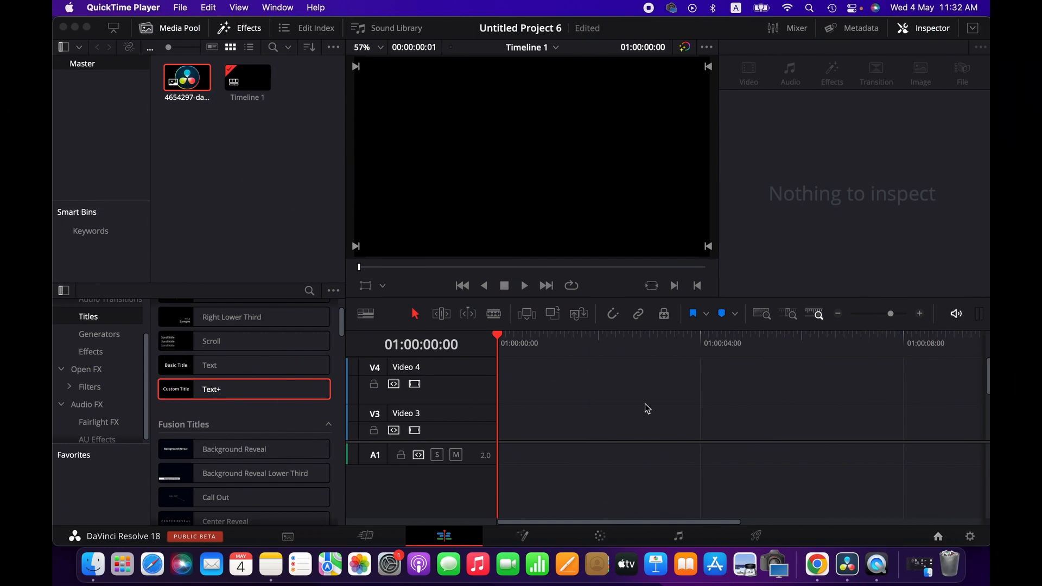
{"action": "mouse_move", "coordinate": [615, 366]}
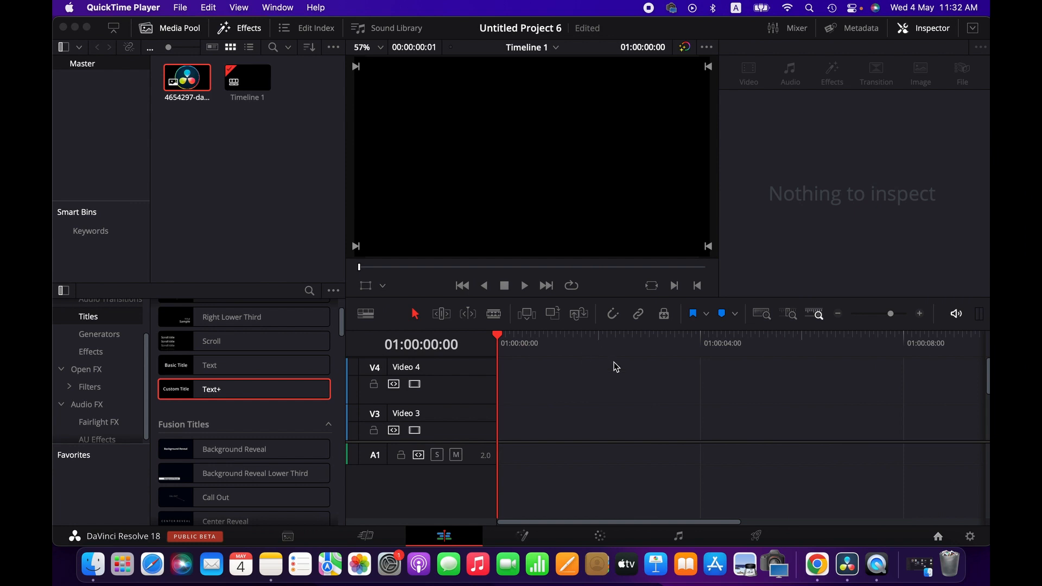
{"action": "mouse_move", "coordinate": [655, 358]}
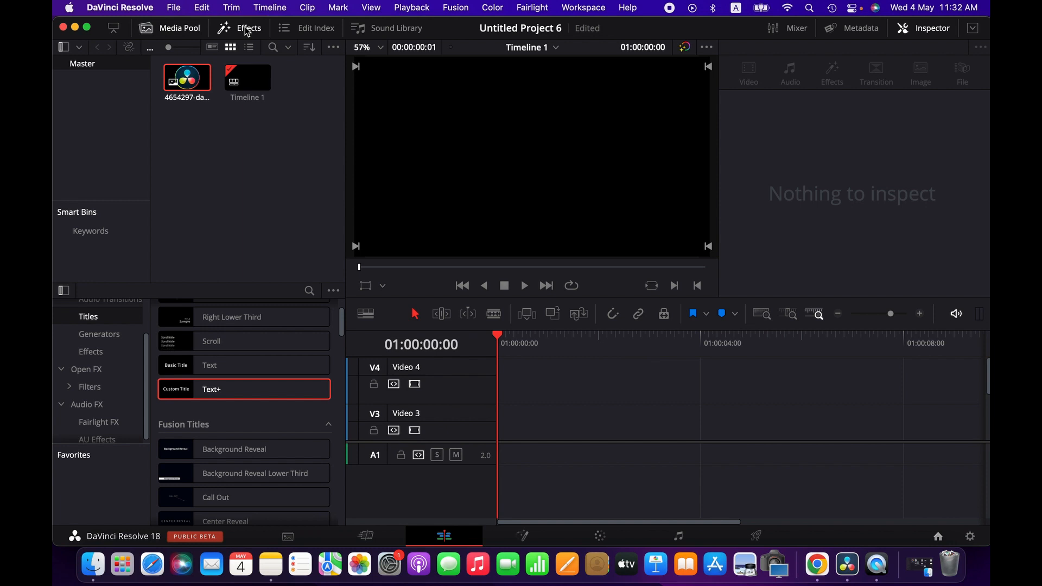
- Drag the Solid Color generator from Generators onto the Video 1 track
{"action": "left_click", "coordinate": [99, 334]}
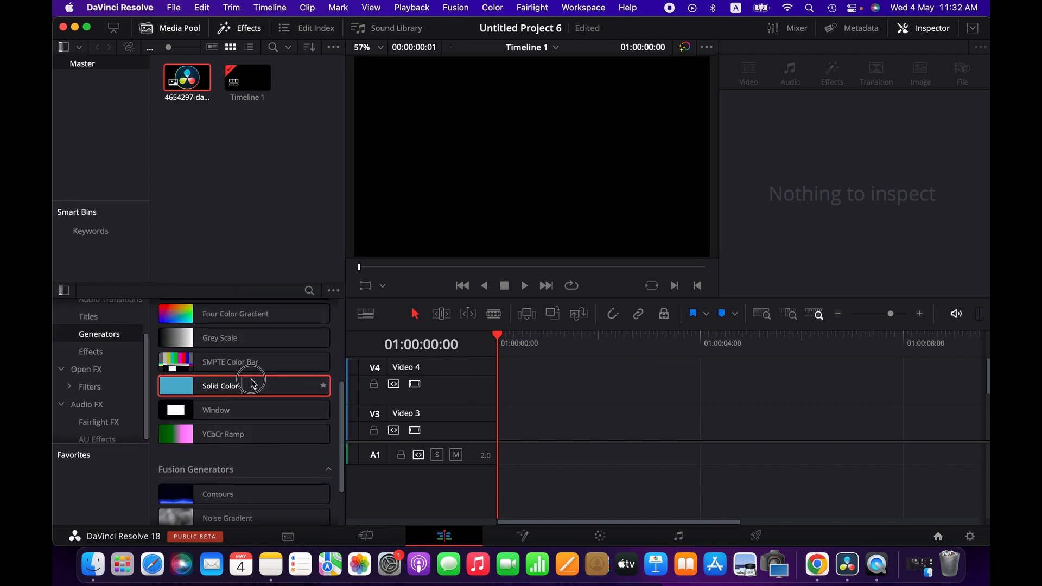
{"action": "left_click_drag", "start_coordinate": [251, 386], "coordinate": [497, 418]}
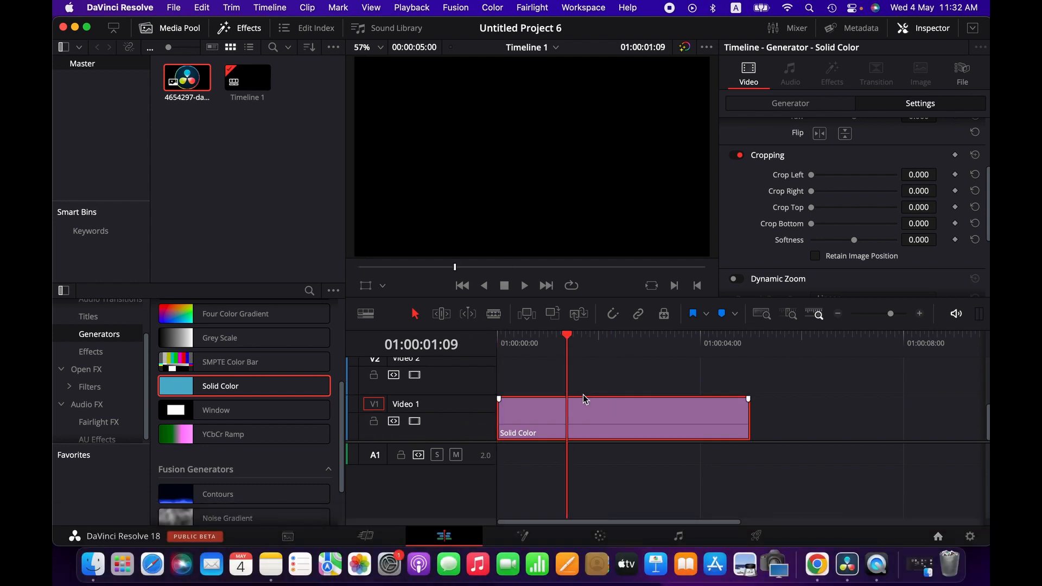
- Set the Solid Color generator's colour to Brown in the Inspector's Generator tab
{"action": "left_click", "coordinate": [789, 103]}
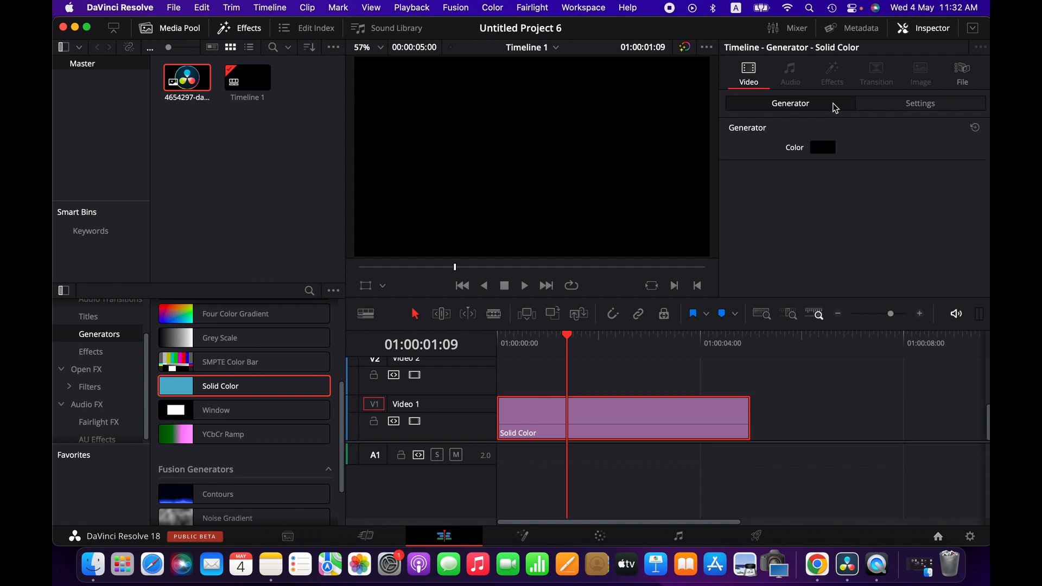
{"action": "mouse_move", "coordinate": [826, 147]}
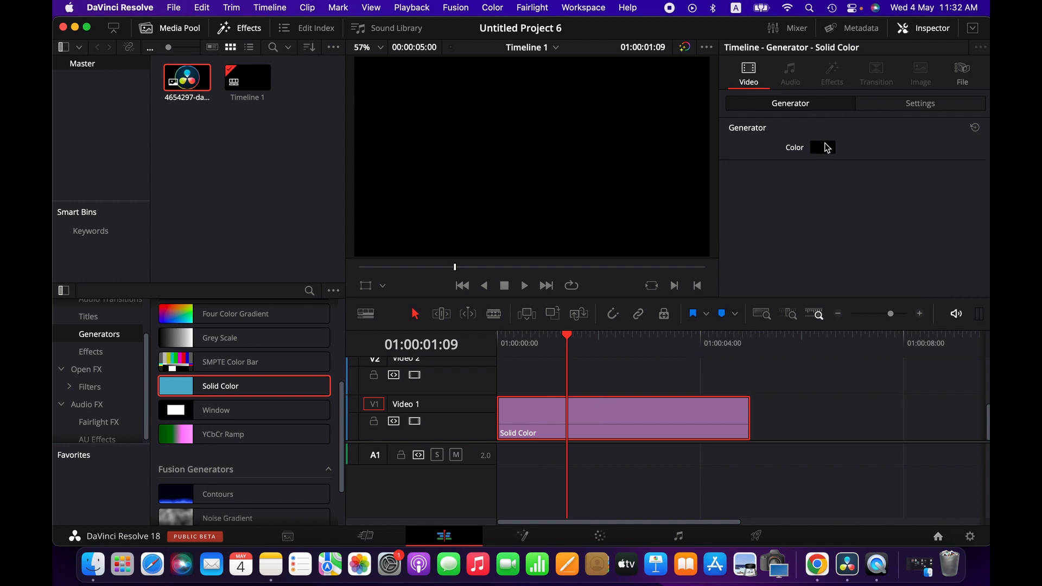
{"action": "left_click", "coordinate": [822, 147]}
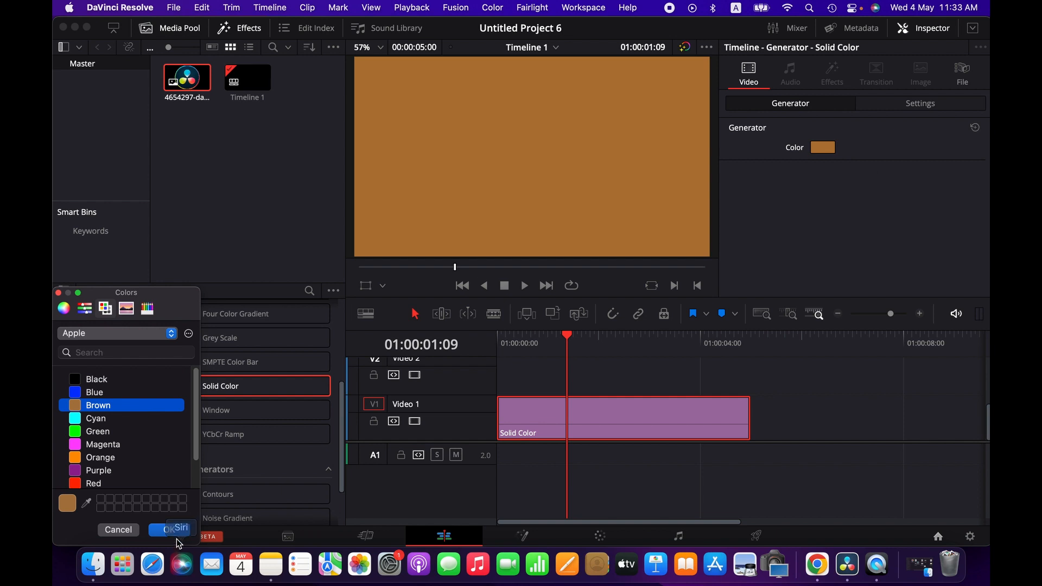
{"action": "left_click", "coordinate": [175, 530]}
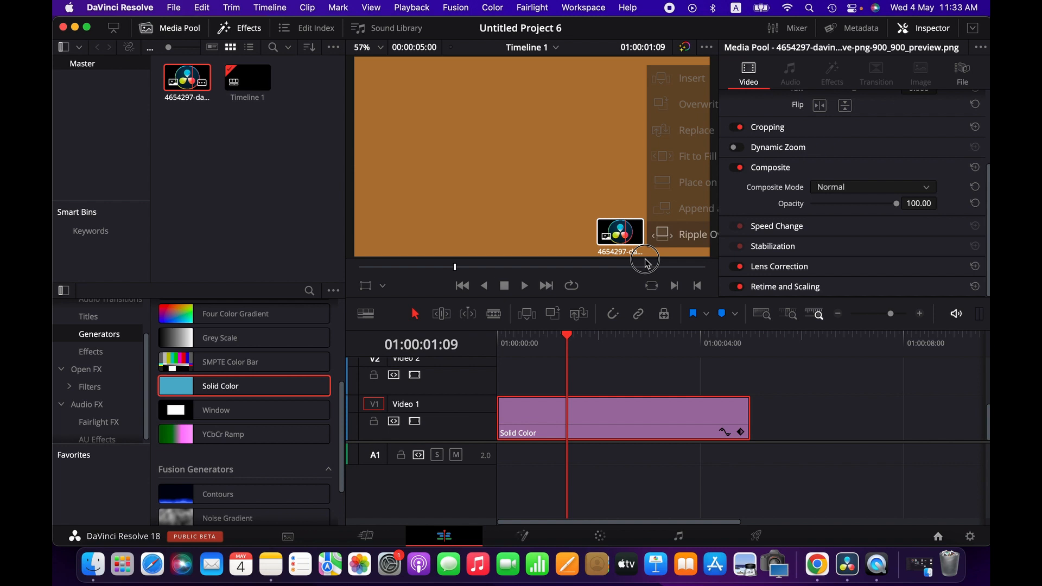
- Drop the logo image onto Video 2 above the brown Solid Color clip
{"action": "left_click_drag", "start_coordinate": [618, 233], "coordinate": [493, 372]}
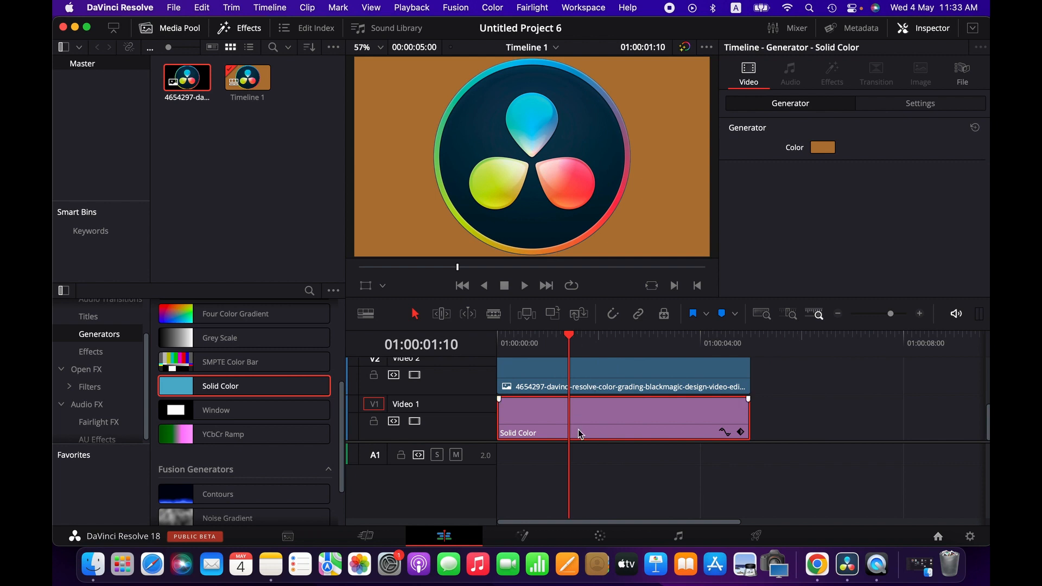
{"action": "left_click", "coordinate": [622, 372]}
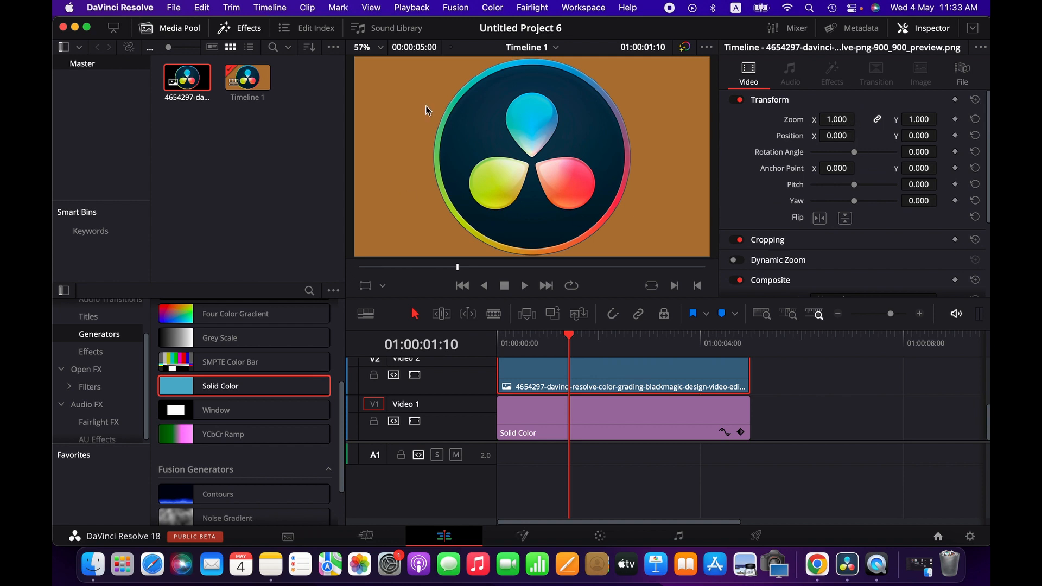
{"action": "mouse_move", "coordinate": [668, 180]}
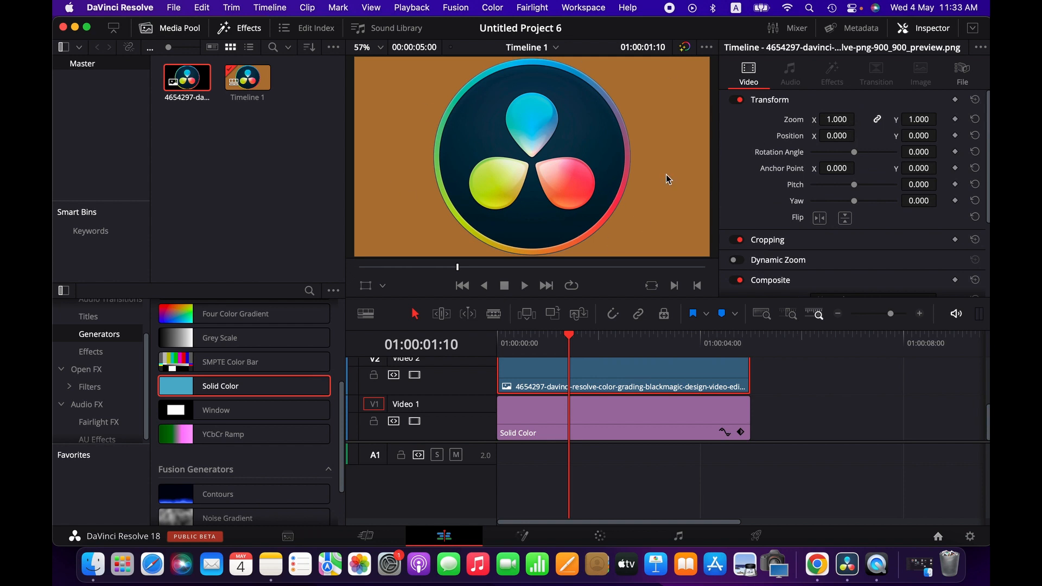
{"action": "mouse_move", "coordinate": [624, 380]}
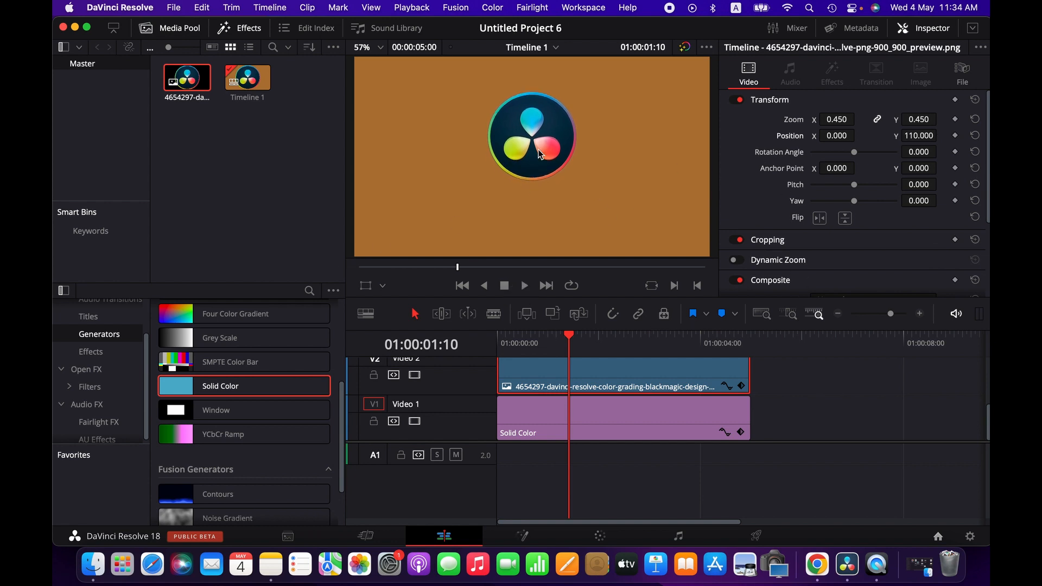
{"action": "mouse_move", "coordinate": [562, 184]}
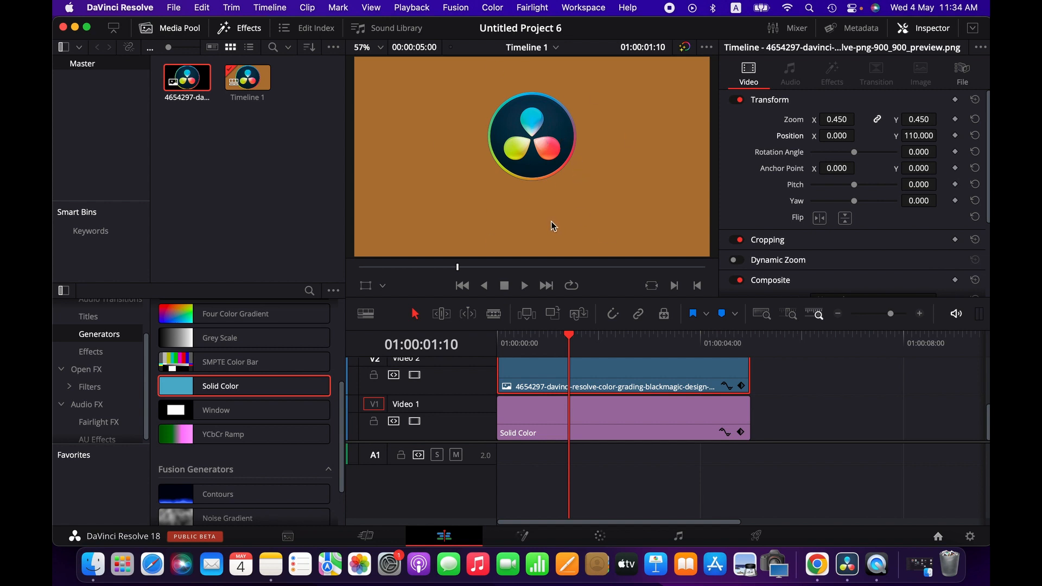
{"action": "mouse_move", "coordinate": [570, 194]}
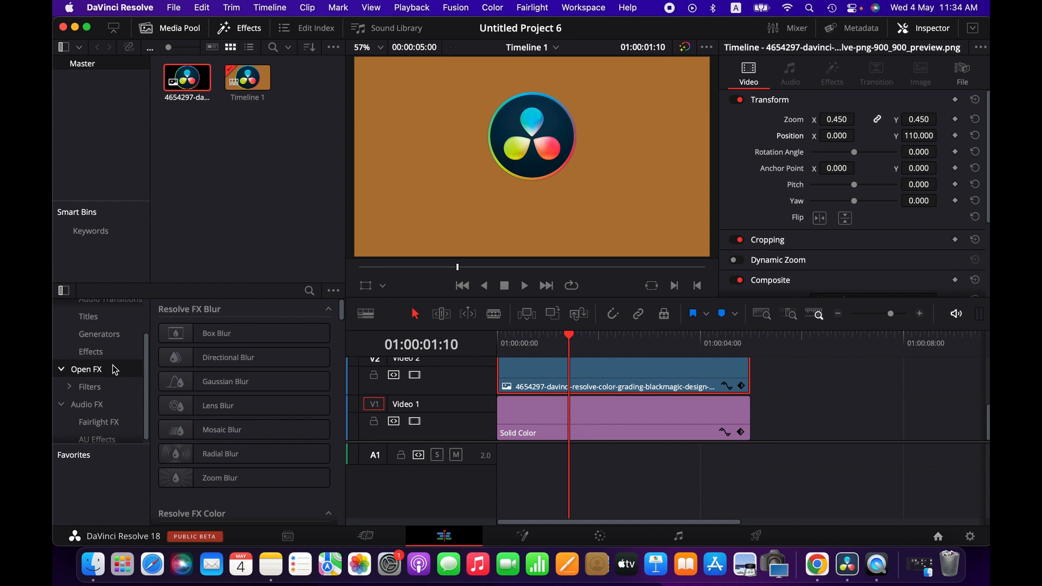
- Apply Resolve FX Stylize Drop Shadow to the logo clip and select it
{"action": "scroll", "scroll_direction": "down", "scroll_amount": 3}
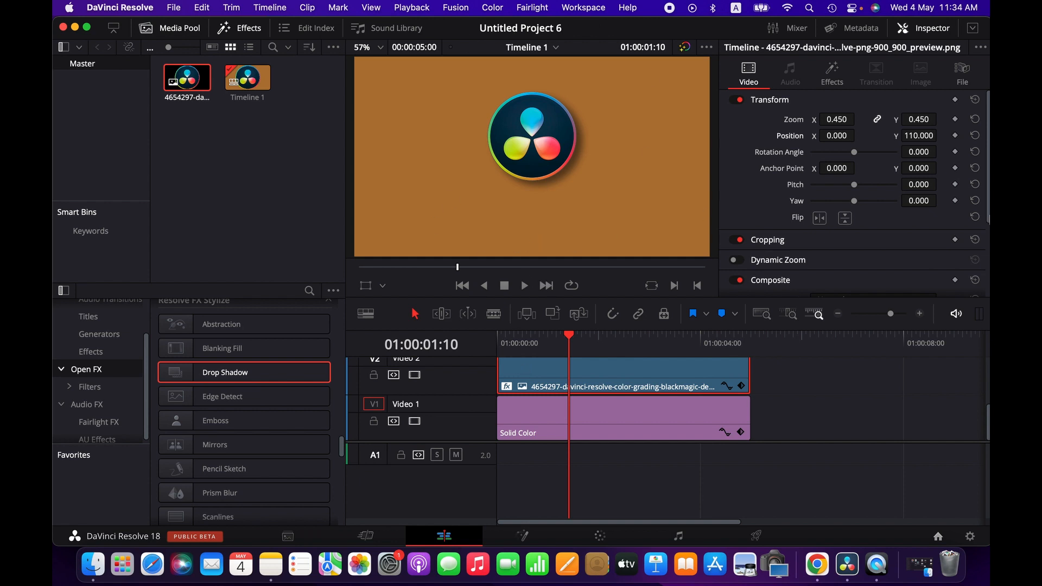
{"action": "mouse_move", "coordinate": [663, 359]}
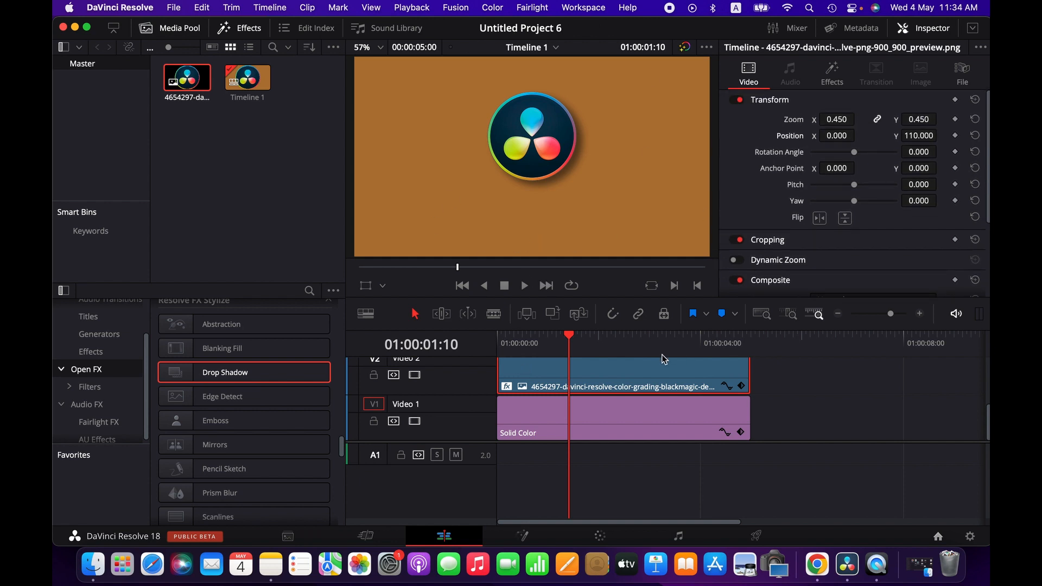
{"action": "left_click", "coordinate": [625, 375]}
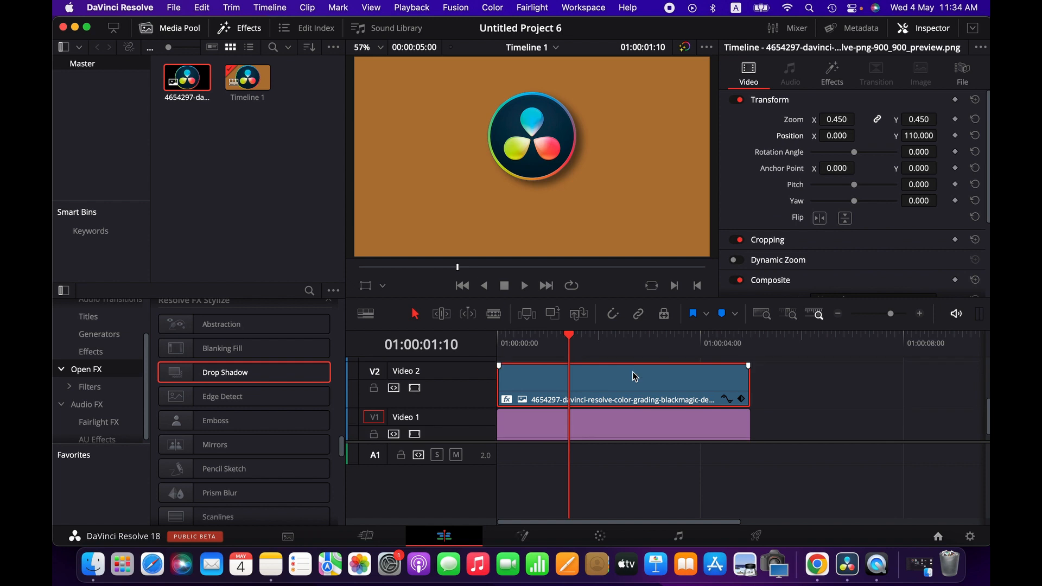
{"action": "mouse_move", "coordinate": [638, 385]}
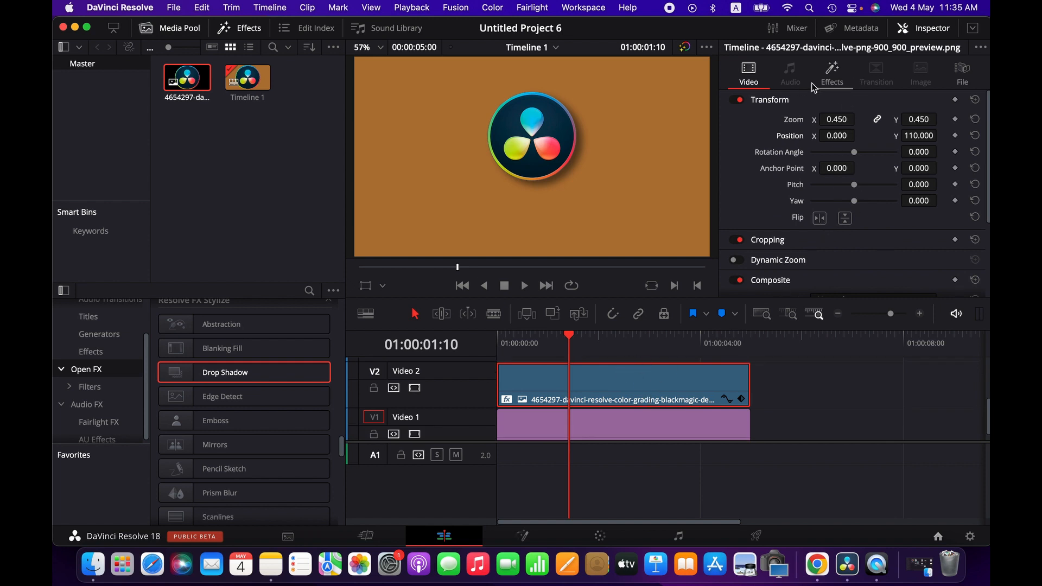
{"action": "mouse_move", "coordinate": [841, 81]}
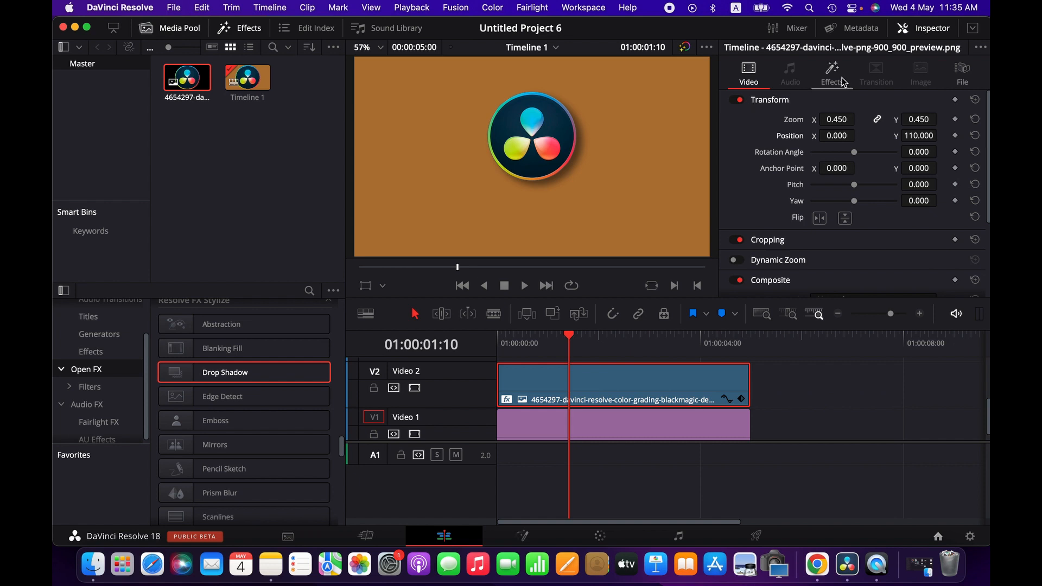
- Tune the logo's shadow: strength near 0.5, new angle, distance about 0.026, blur about 0.721
{"action": "left_click", "coordinate": [831, 73]}
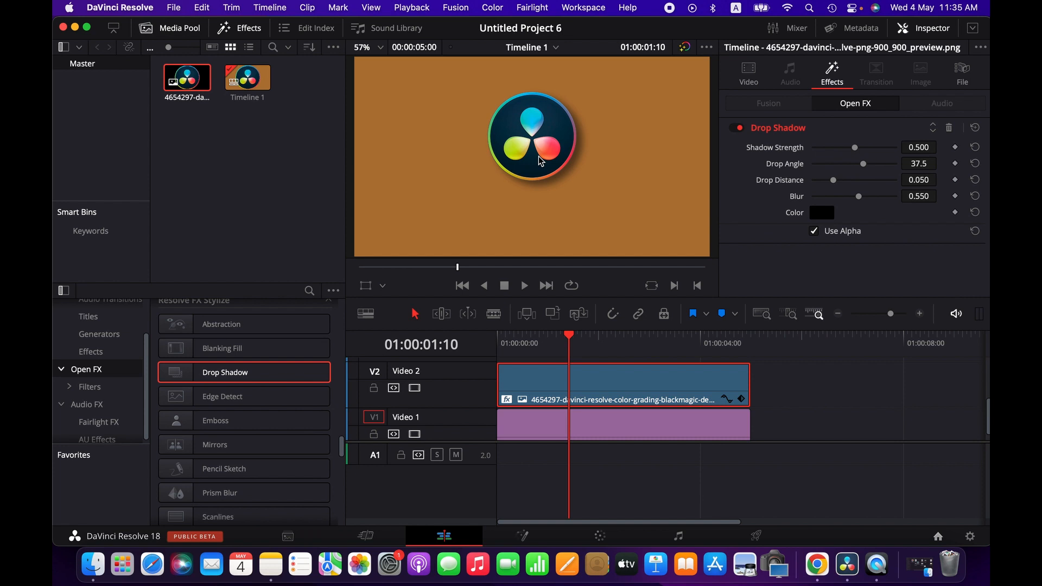
{"action": "mouse_move", "coordinate": [857, 150]}
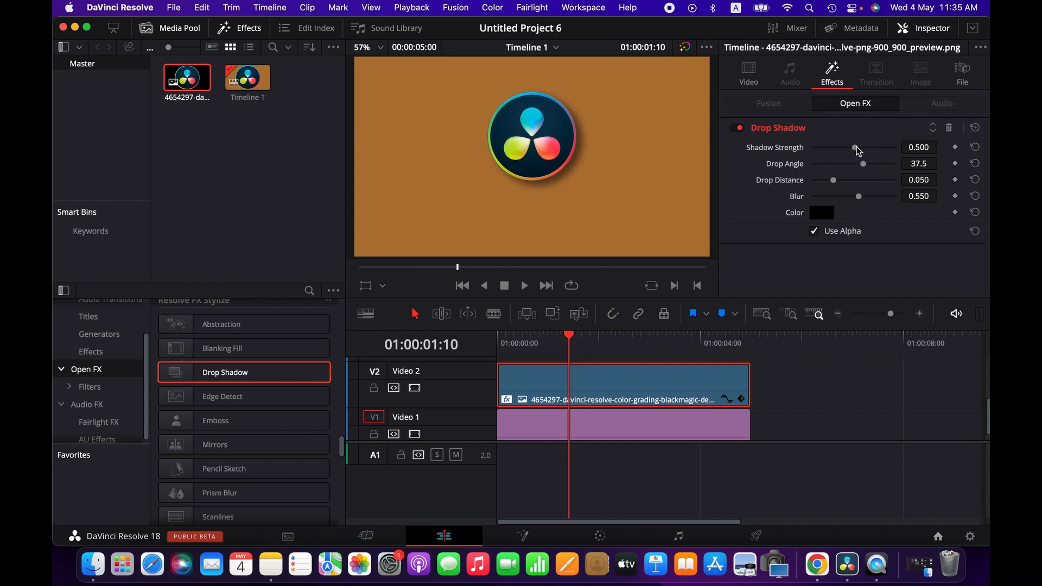
{"action": "left_click_drag", "start_coordinate": [855, 147], "coordinate": [858, 147]}
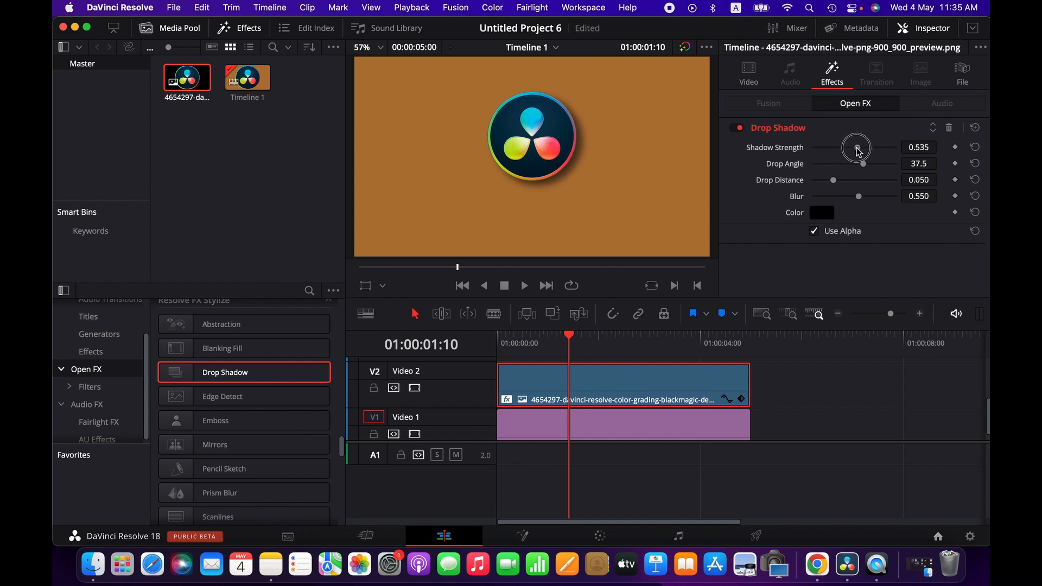
{"action": "left_click_drag", "start_coordinate": [862, 147], "coordinate": [855, 148]}
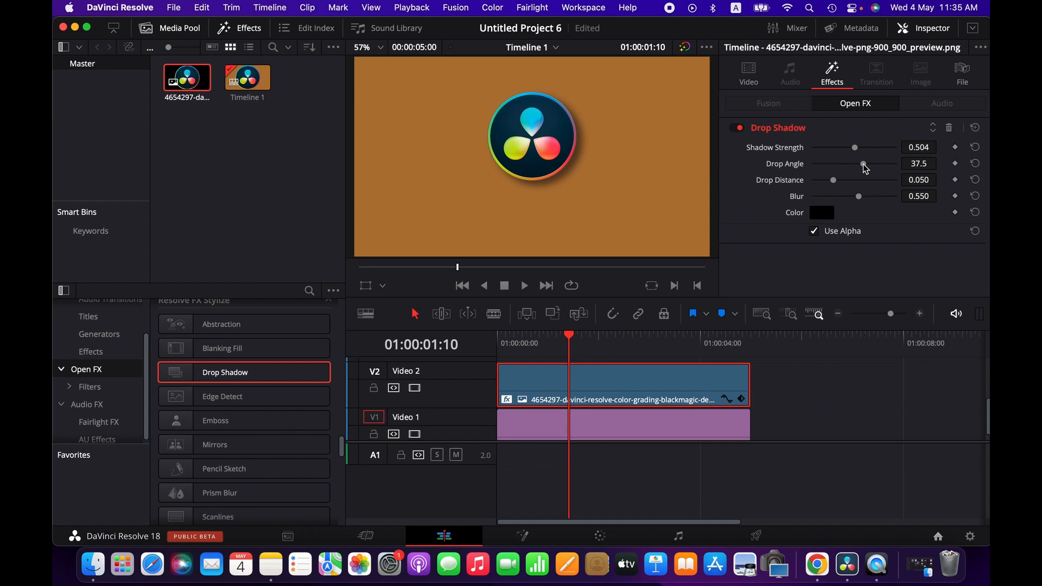
{"action": "left_click_drag", "start_coordinate": [862, 164], "coordinate": [871, 163]}
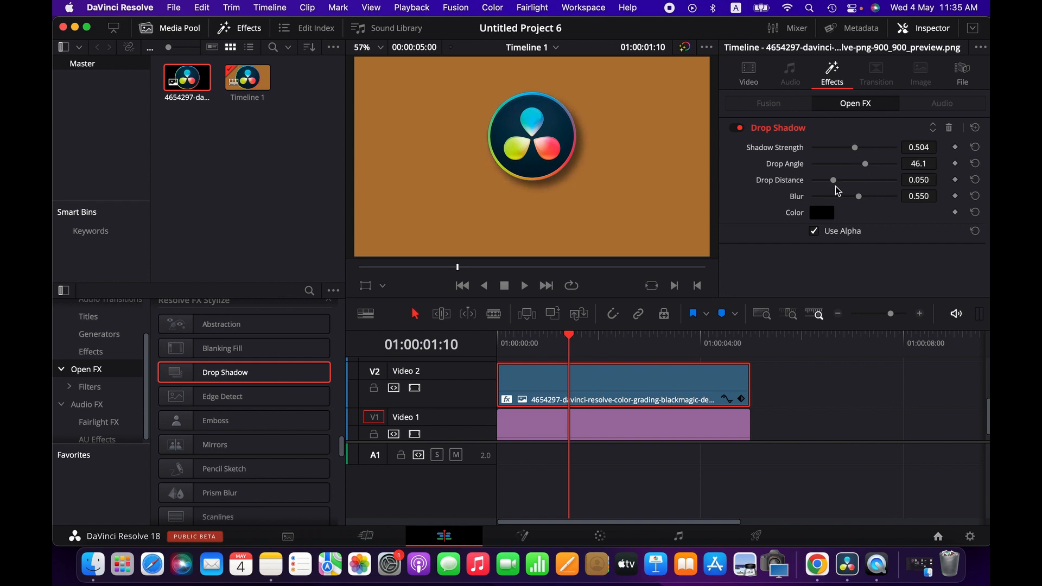
{"action": "left_click_drag", "start_coordinate": [833, 180], "coordinate": [842, 182]}
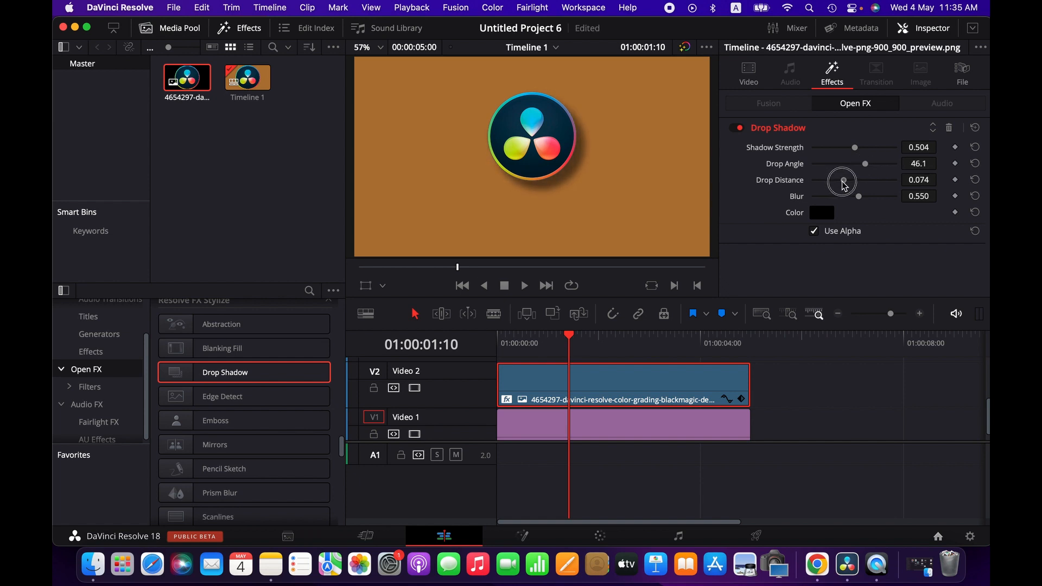
{"action": "left_click_drag", "start_coordinate": [855, 182], "coordinate": [826, 183]}
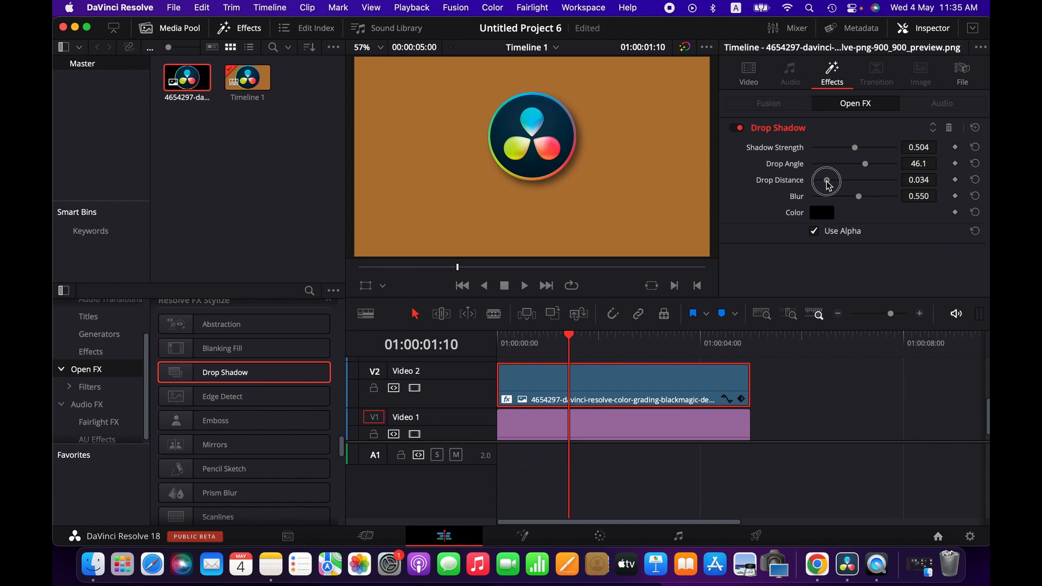
{"action": "left_click_drag", "start_coordinate": [858, 195], "coordinate": [865, 199]}
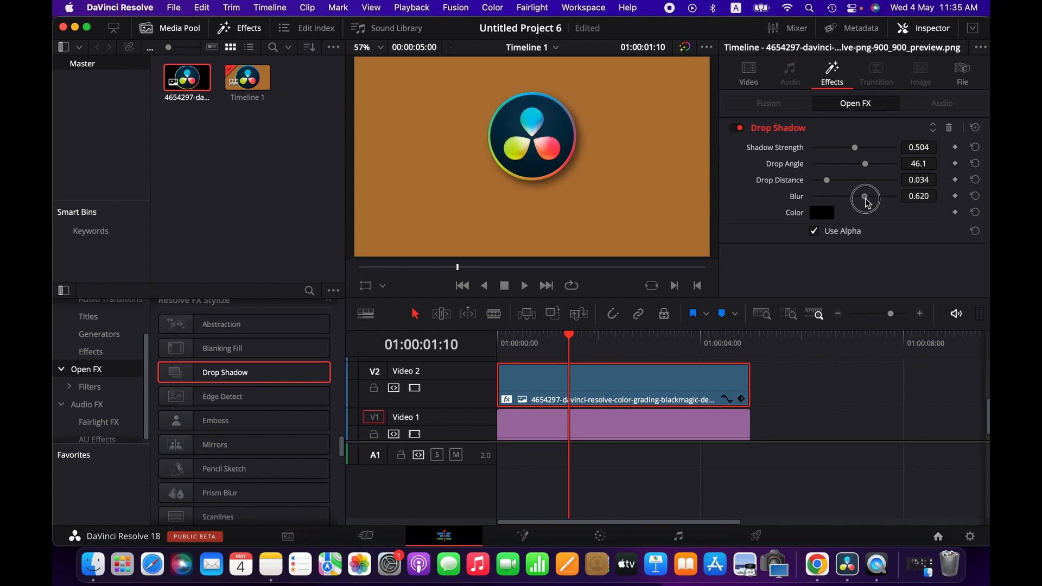
{"action": "left_click_drag", "start_coordinate": [865, 200], "coordinate": [846, 200]}
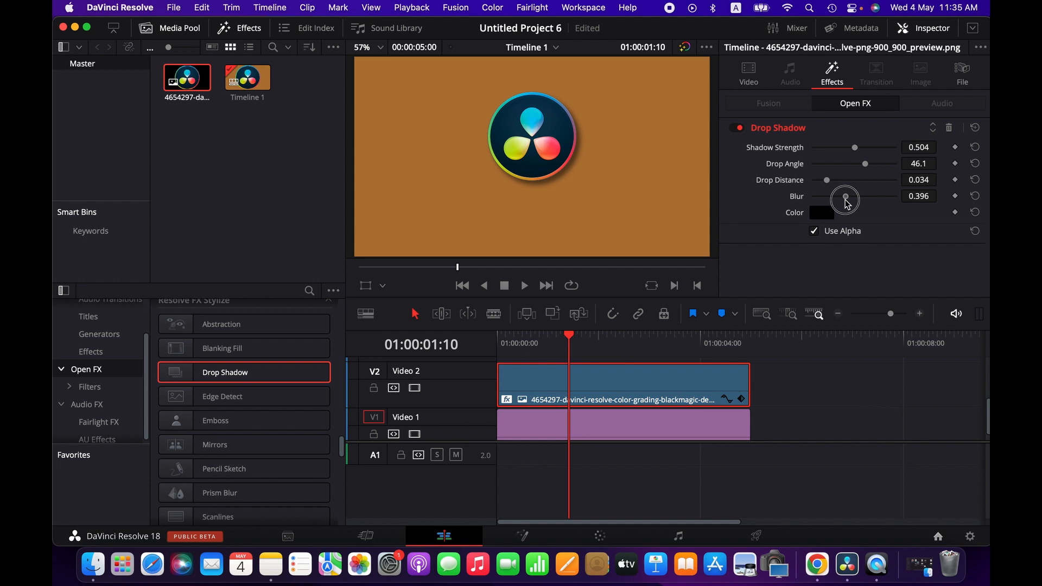
{"action": "left_click_drag", "start_coordinate": [846, 196], "coordinate": [872, 196]}
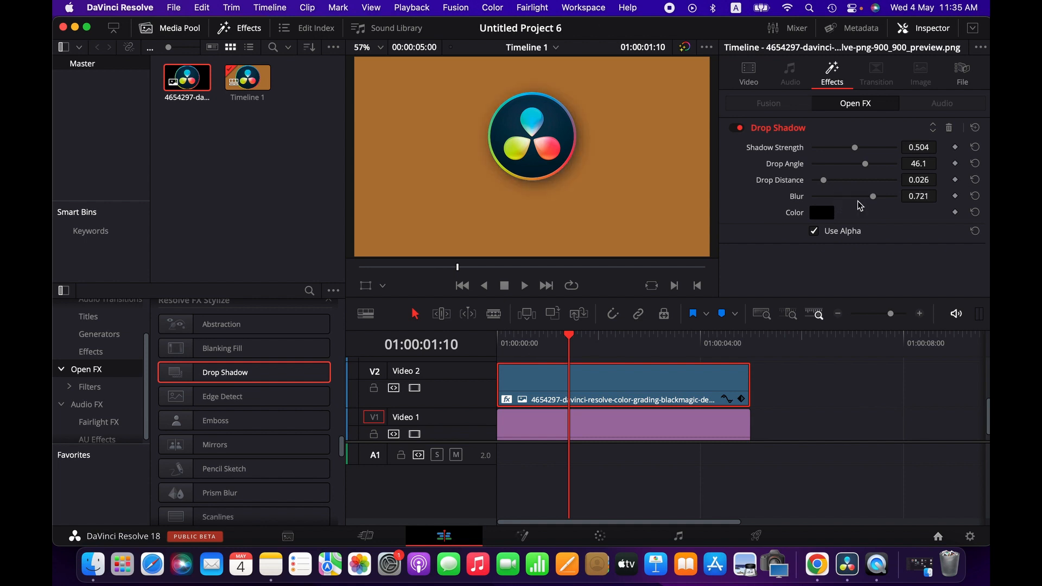
{"action": "mouse_move", "coordinate": [829, 219]}
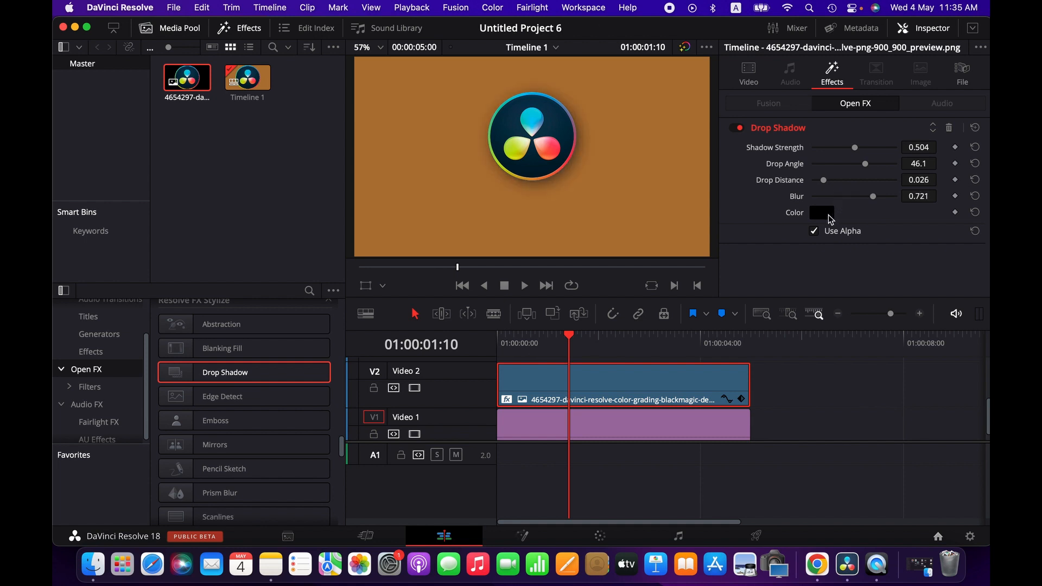
- Change the Drop Shadow colour to Yellow in the Colors window
{"action": "left_click", "coordinate": [822, 213]}
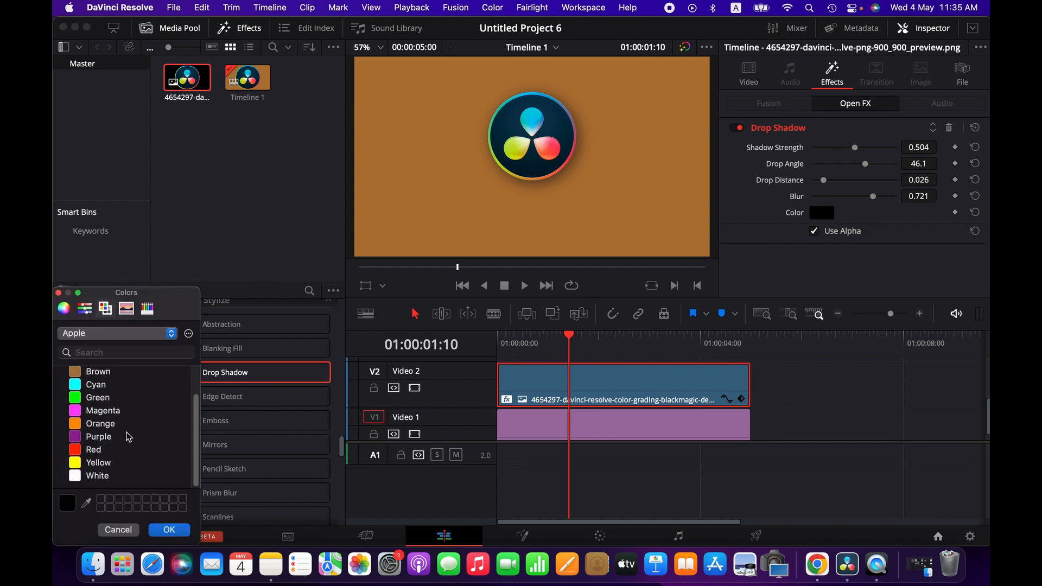
{"action": "mouse_move", "coordinate": [110, 468]}
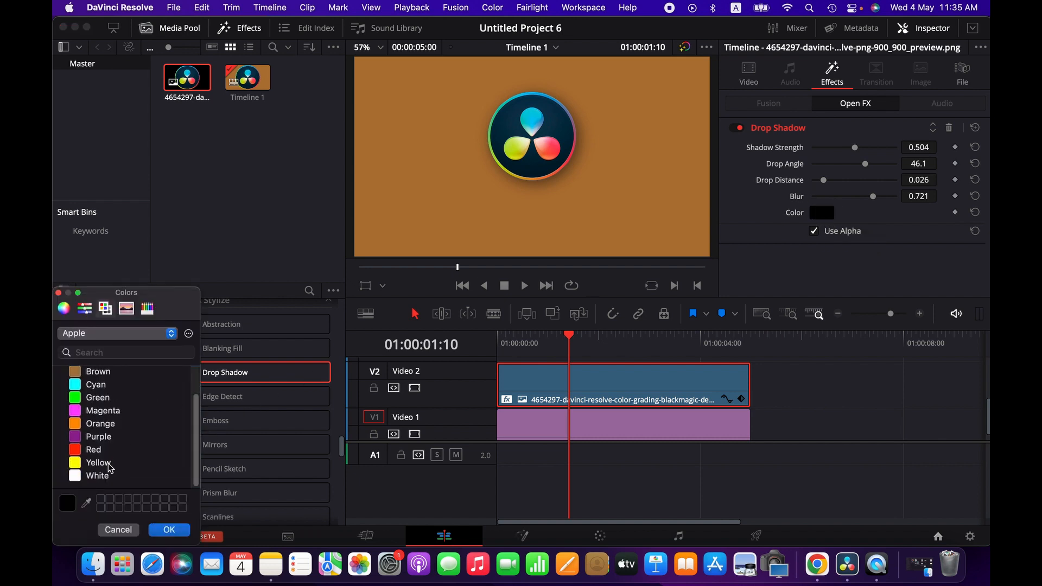
{"action": "left_click", "coordinate": [98, 462]}
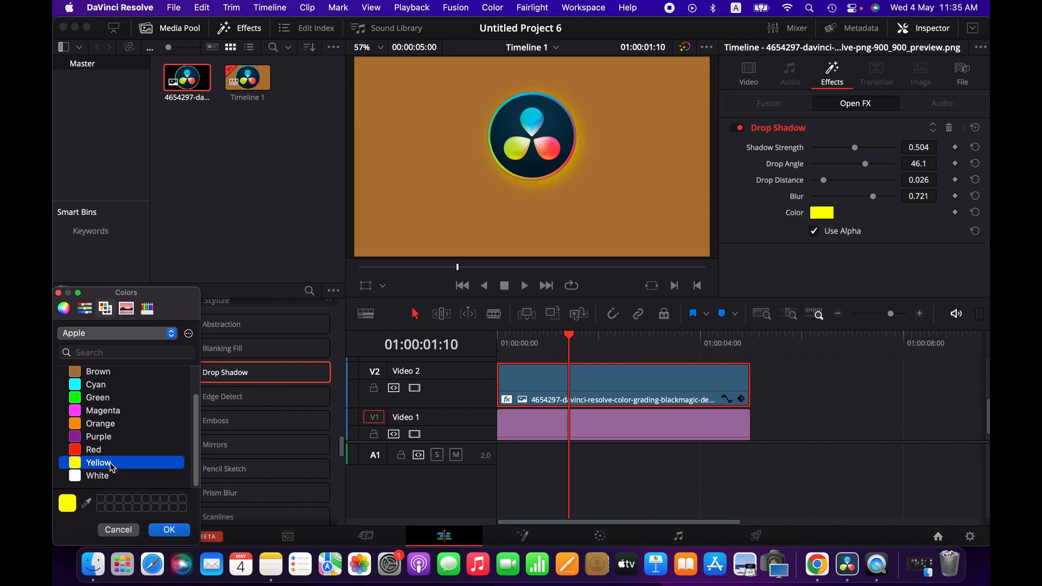
{"action": "left_click", "coordinate": [169, 529]}
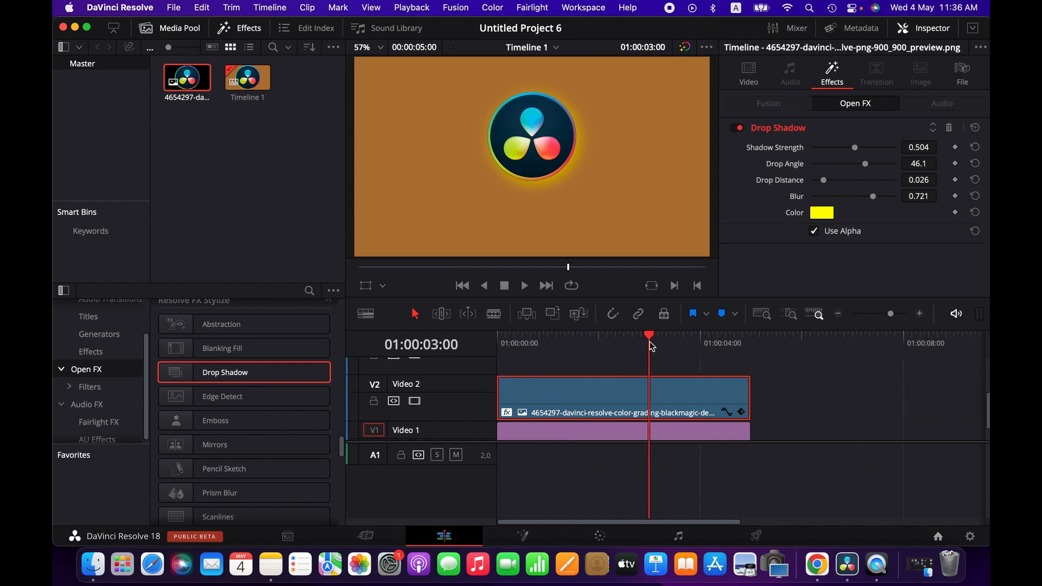
{"action": "mouse_move", "coordinate": [536, 200]}
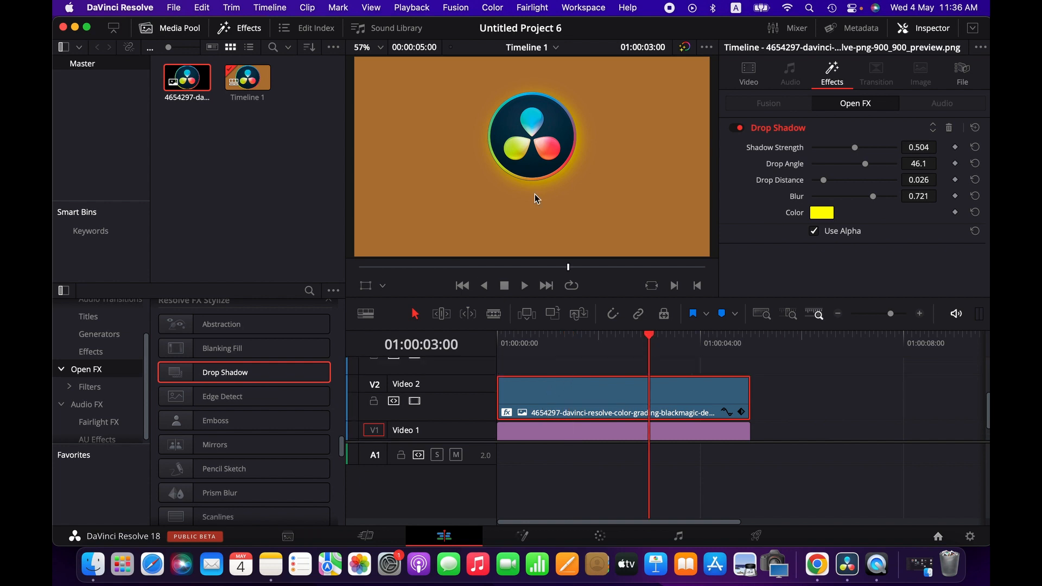
{"action": "mouse_move", "coordinate": [556, 233]}
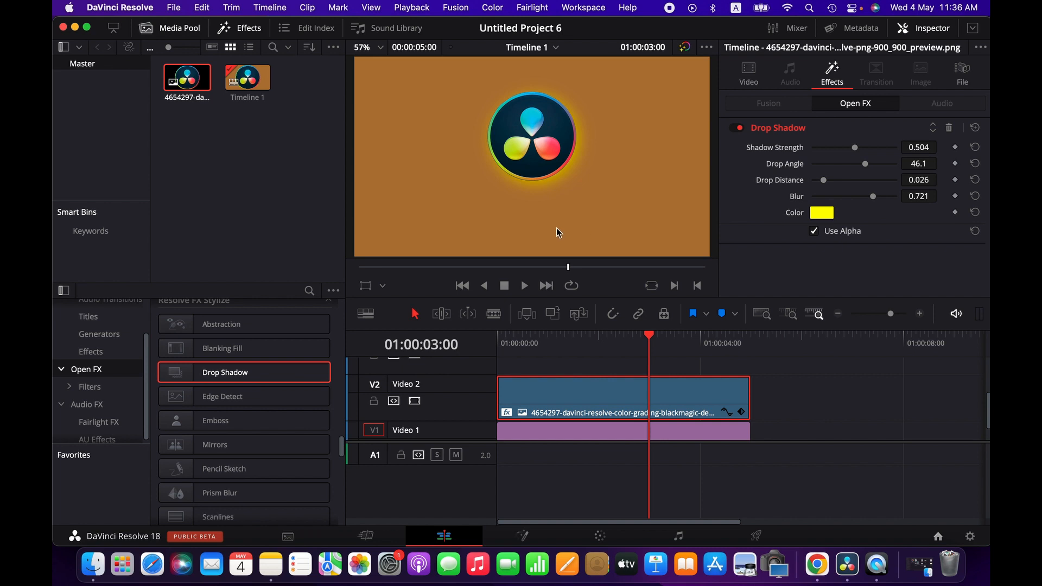
{"action": "left_click", "coordinate": [499, 335]}
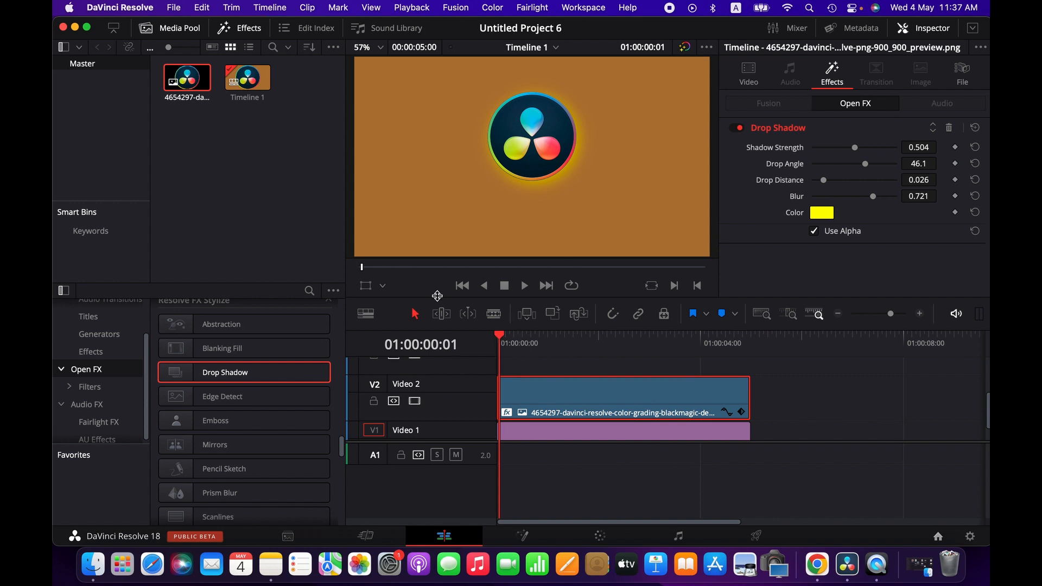
- Reopen the Effects Library and preview the basic Text title in the viewer
{"action": "left_click", "coordinate": [248, 27]}
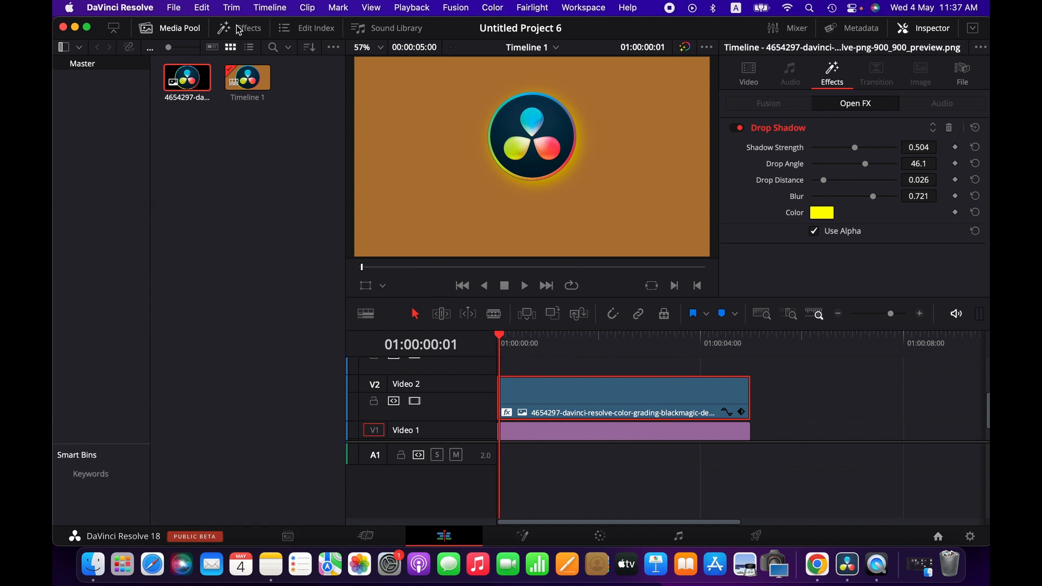
{"action": "left_click", "coordinate": [248, 27]}
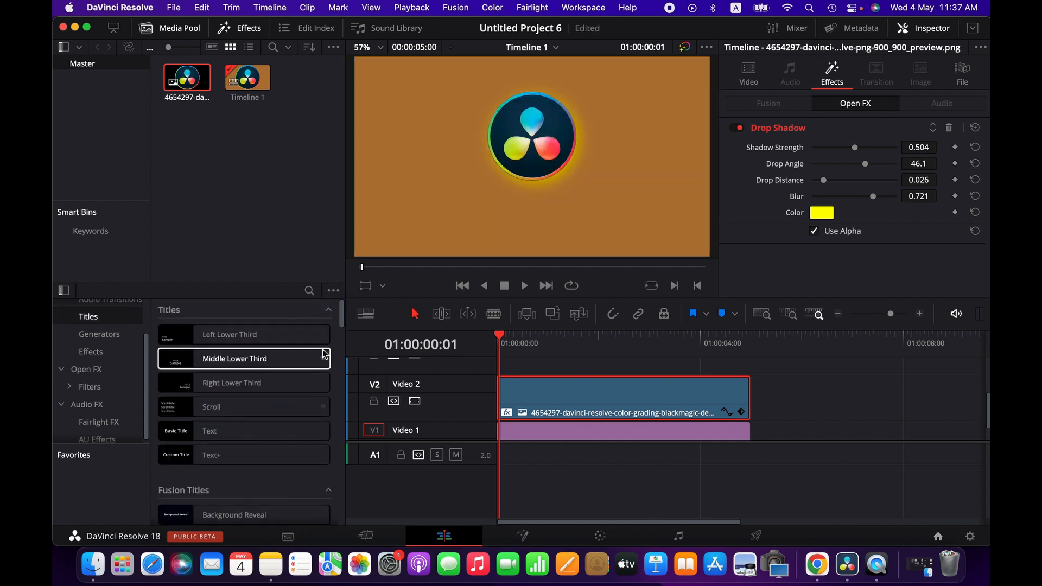
{"action": "left_click", "coordinate": [234, 431]}
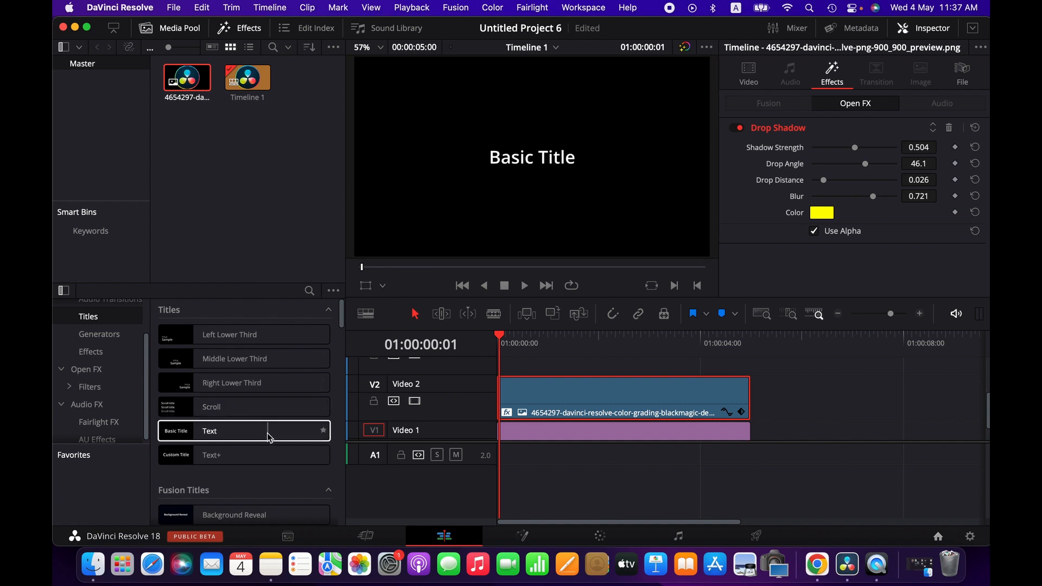
{"action": "mouse_move", "coordinate": [269, 437]}
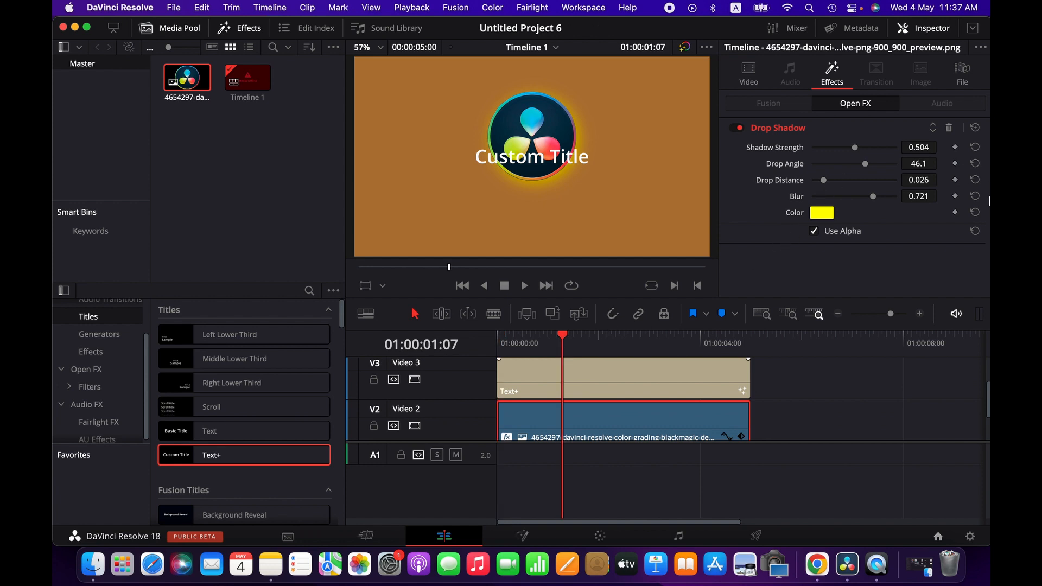
{"action": "mouse_move", "coordinate": [772, 83]}
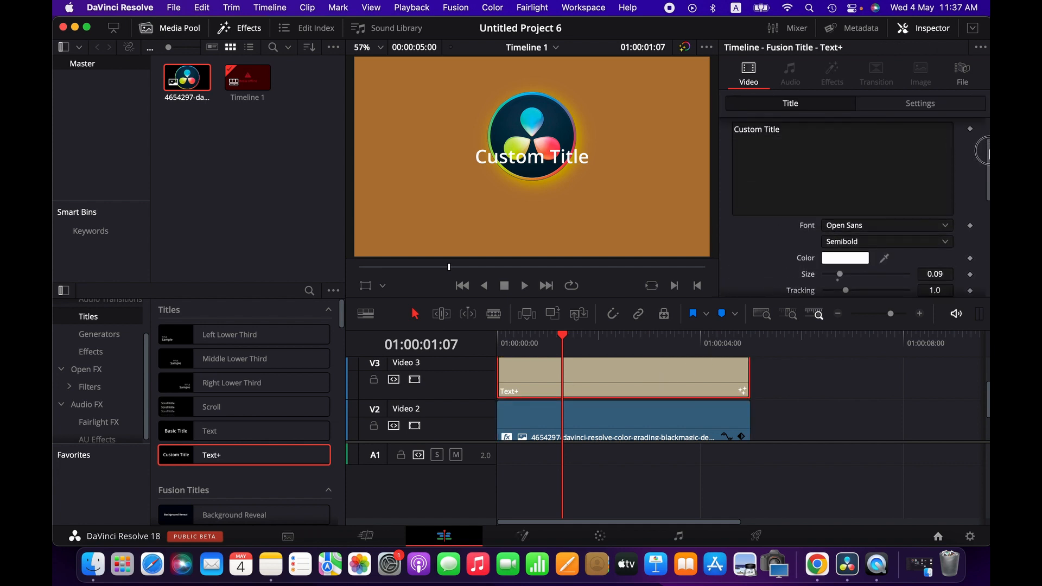
- Retitle the text 'DaVinci Resolve Tutorial', enlarge it, and position it below the logo
{"action": "type", "text": "DaVinci Resolve Tu"}
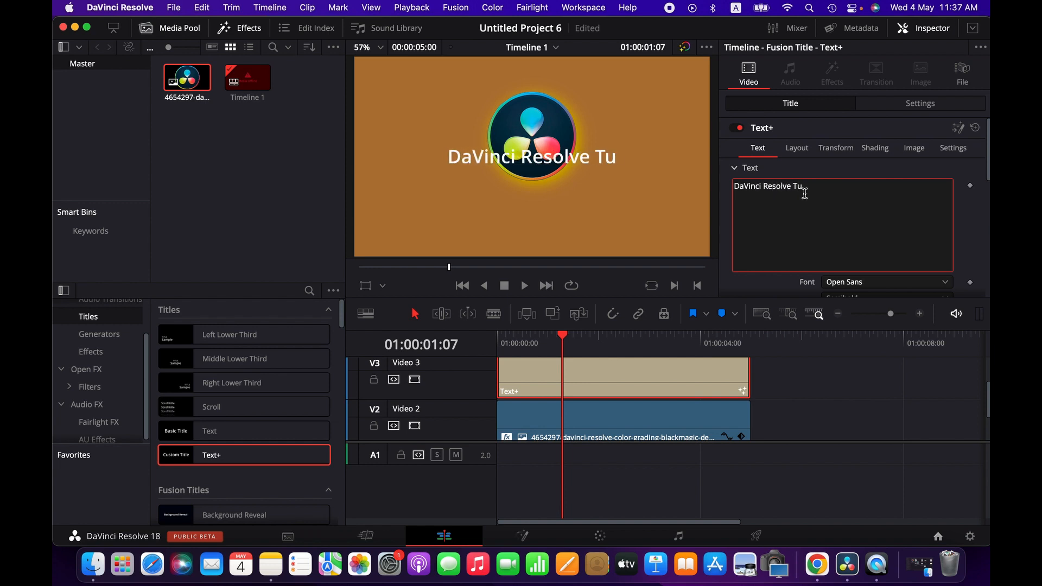
{"action": "type", "text": "torial"}
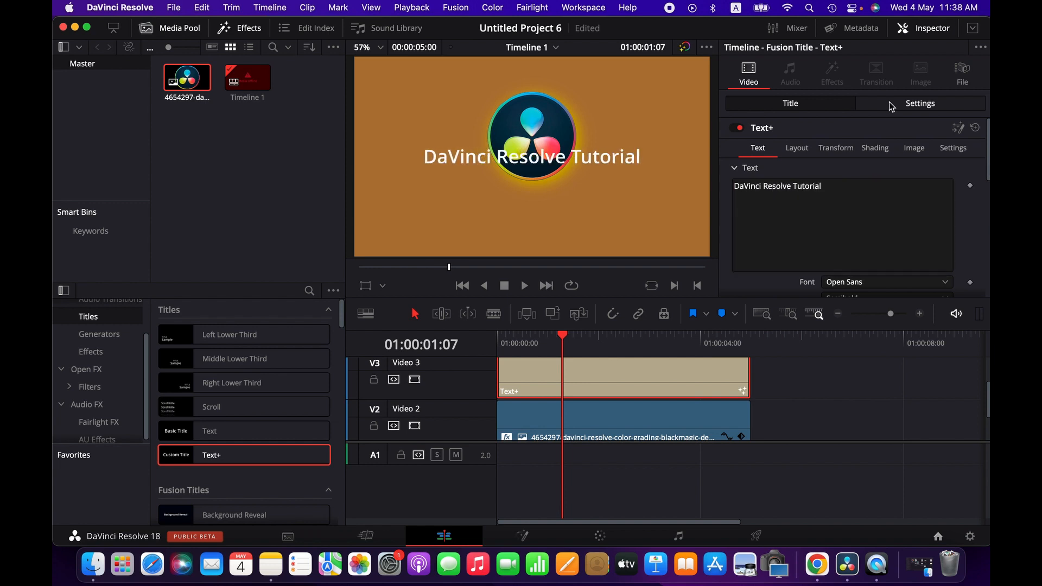
{"action": "left_click", "coordinate": [920, 103]}
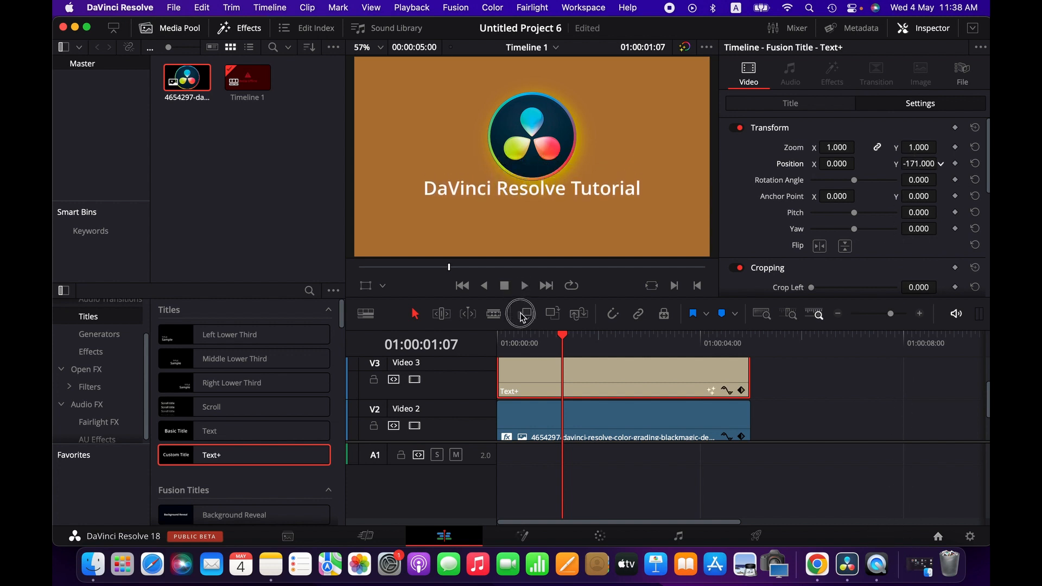
{"action": "left_click", "coordinate": [790, 103]}
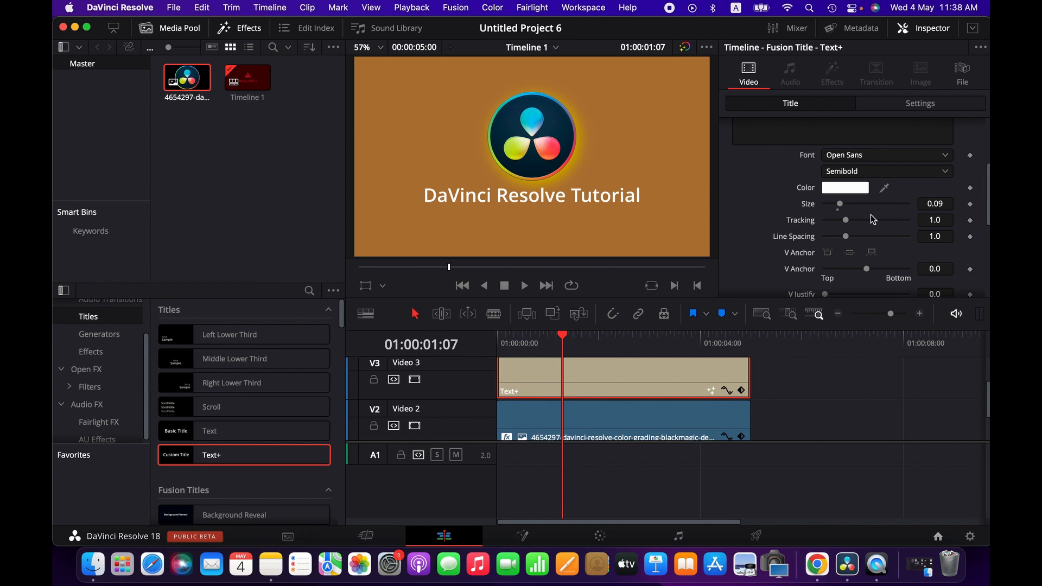
{"action": "left_click_drag", "start_coordinate": [838, 204], "coordinate": [845, 205]}
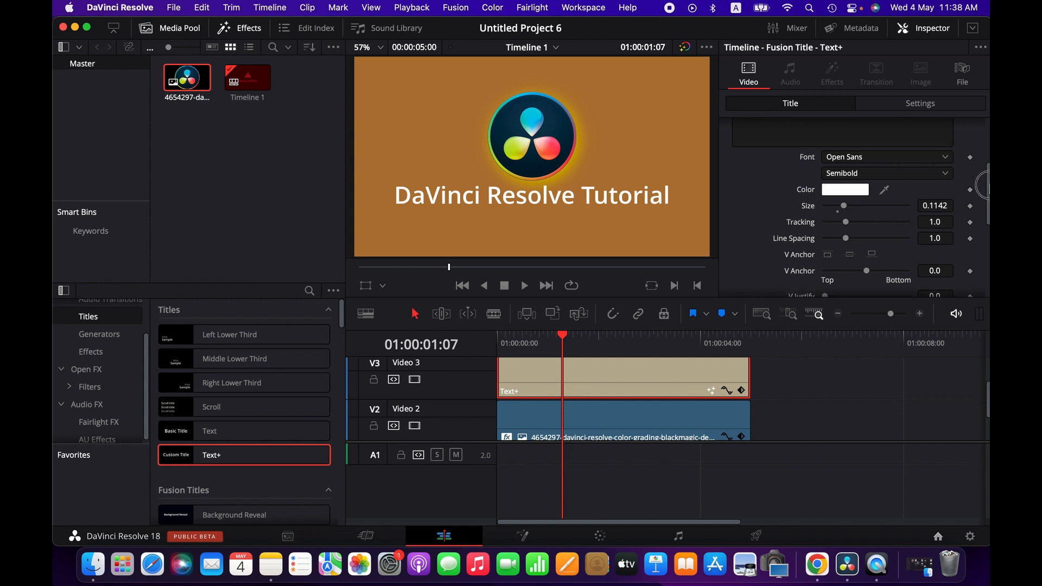
{"action": "left_click", "coordinate": [920, 103]}
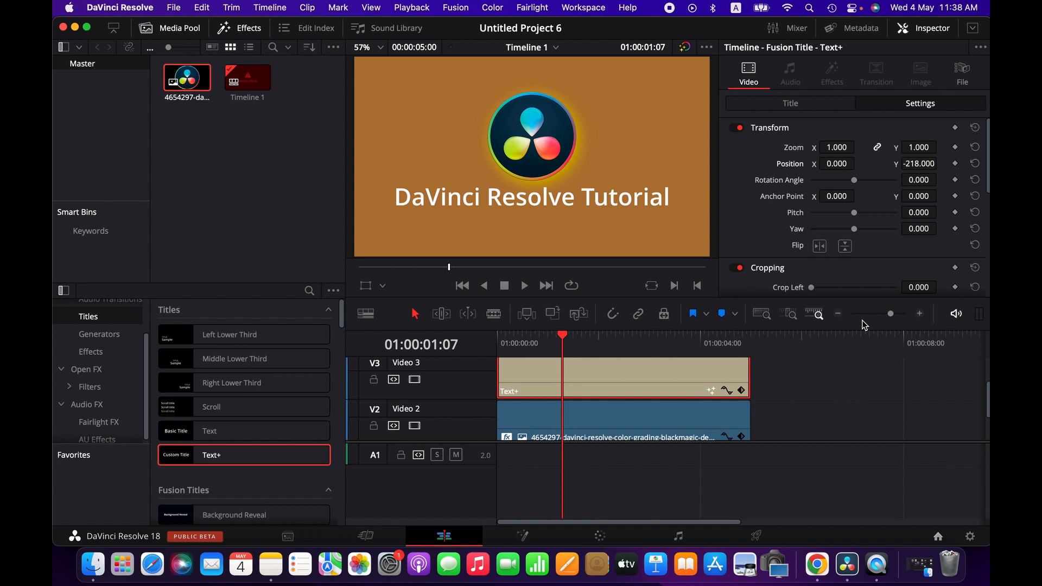
{"action": "mouse_move", "coordinate": [500, 215]}
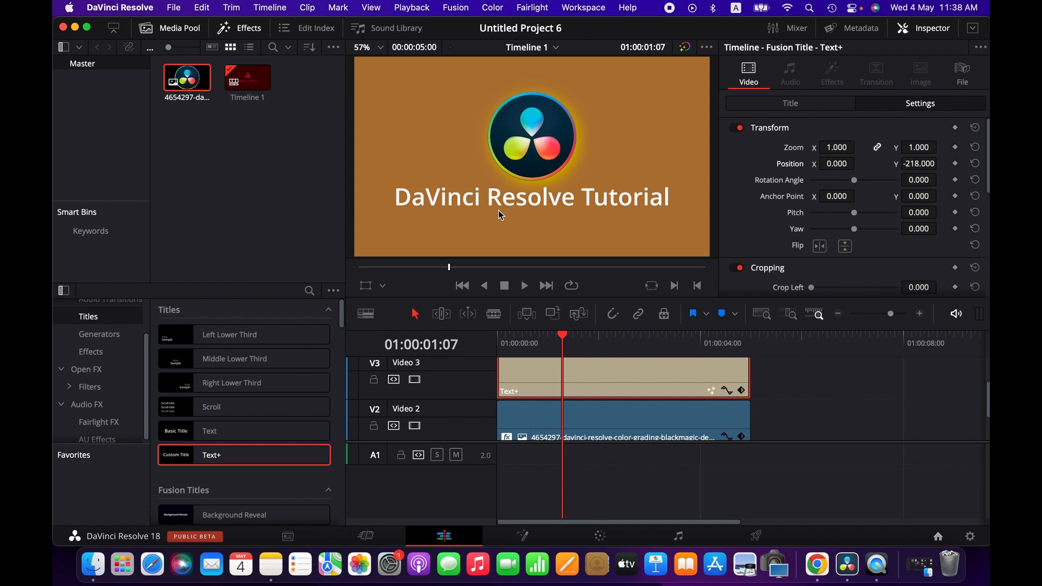
{"action": "mouse_move", "coordinate": [538, 236]}
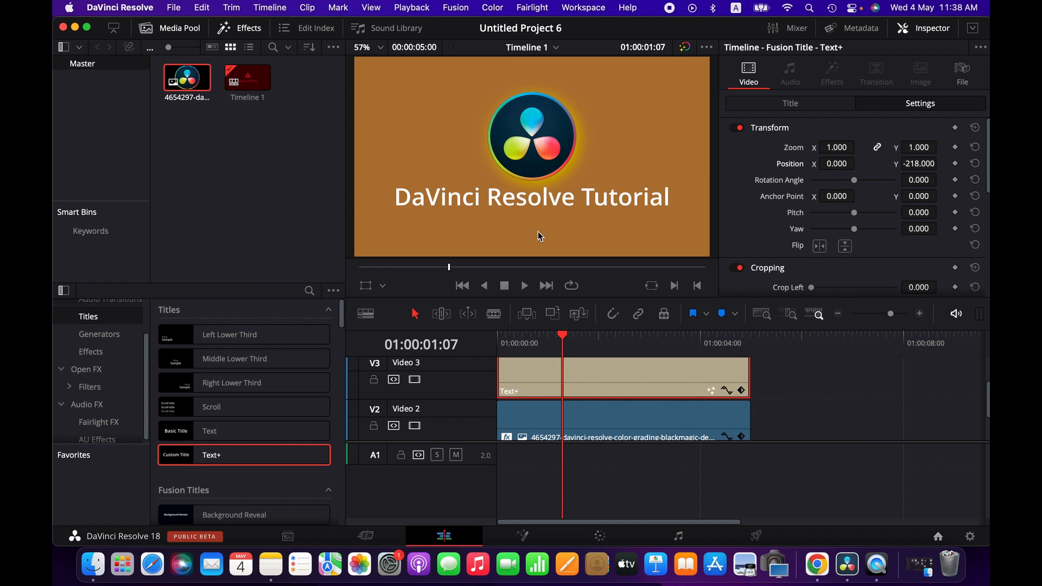
{"action": "mouse_move", "coordinate": [91, 404]}
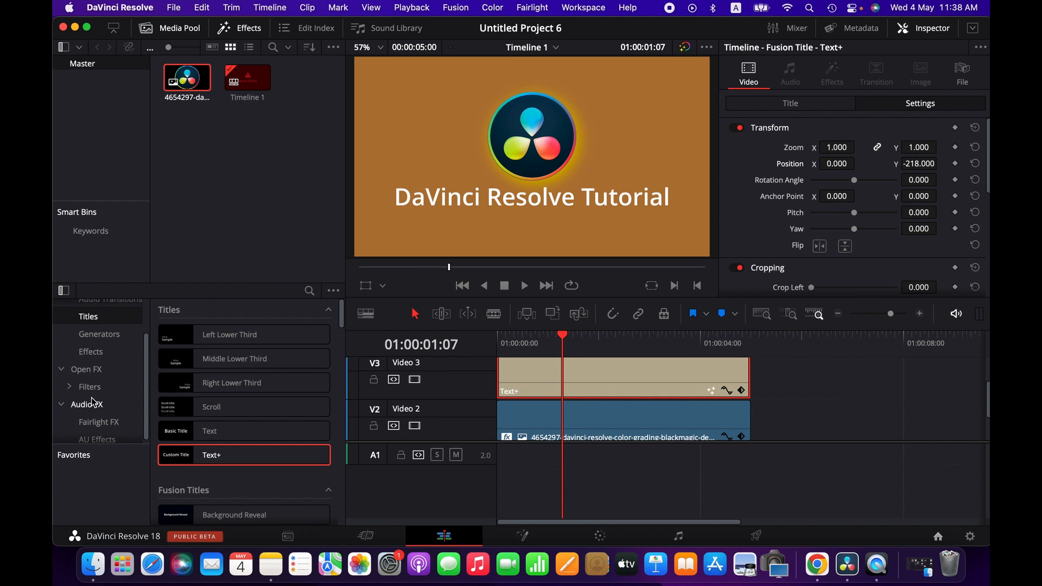
- Enable shading element 3, Black Shadow, in the title's Shading settings
{"action": "left_click", "coordinate": [595, 418]}
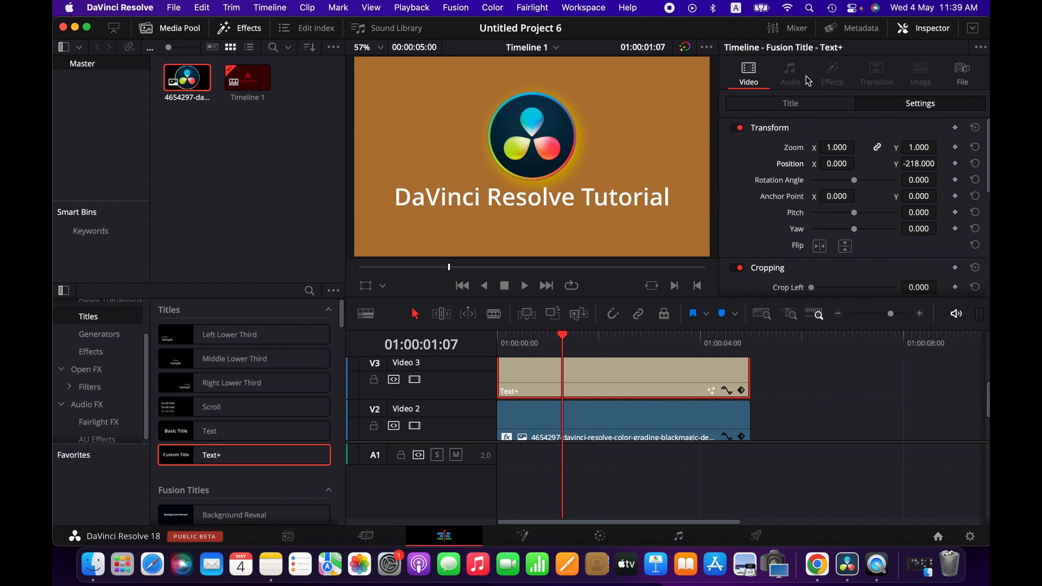
{"action": "mouse_move", "coordinate": [854, 118]}
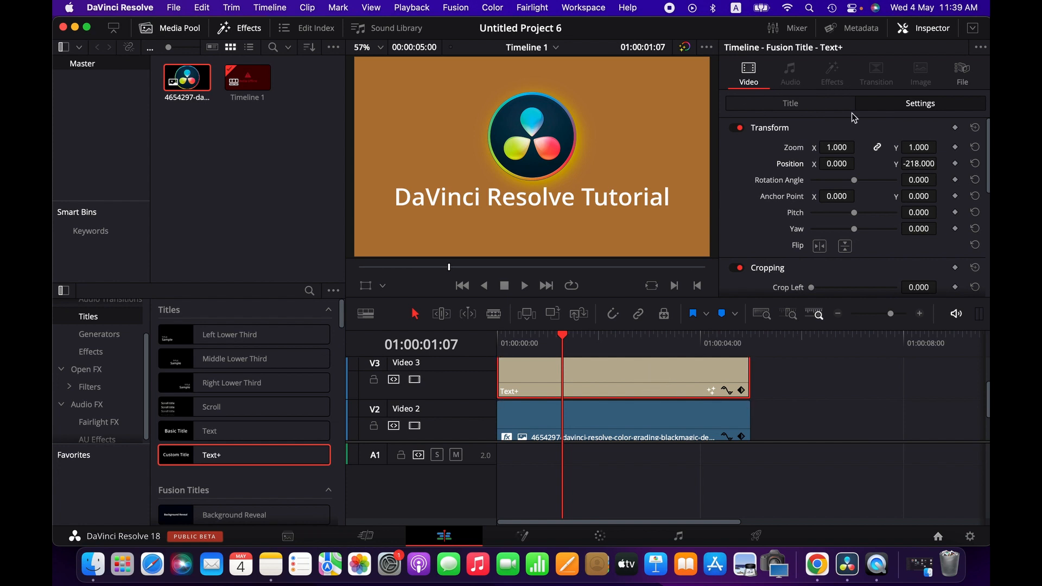
{"action": "left_click", "coordinate": [790, 103]}
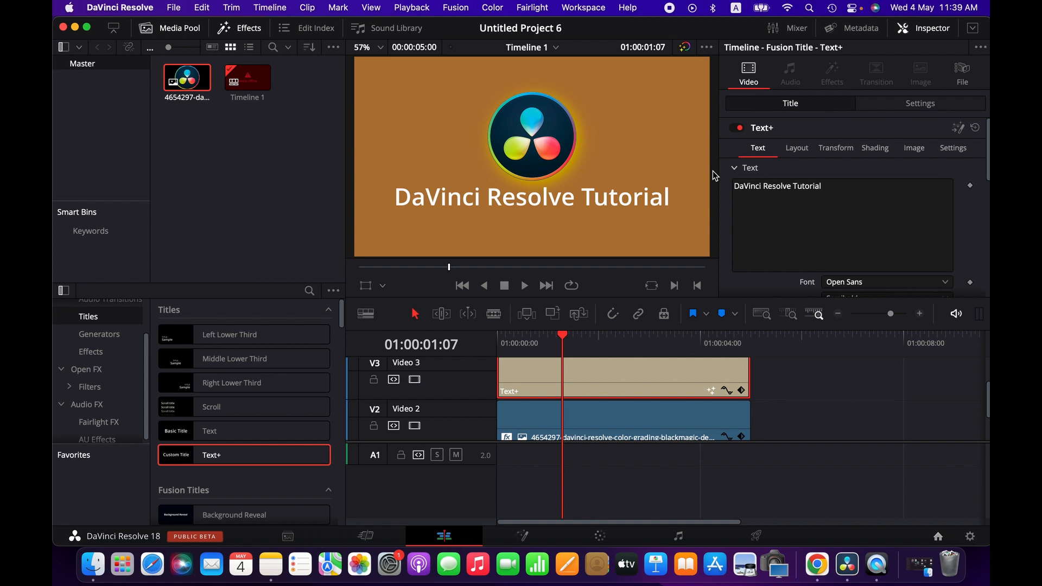
{"action": "mouse_move", "coordinate": [763, 156]}
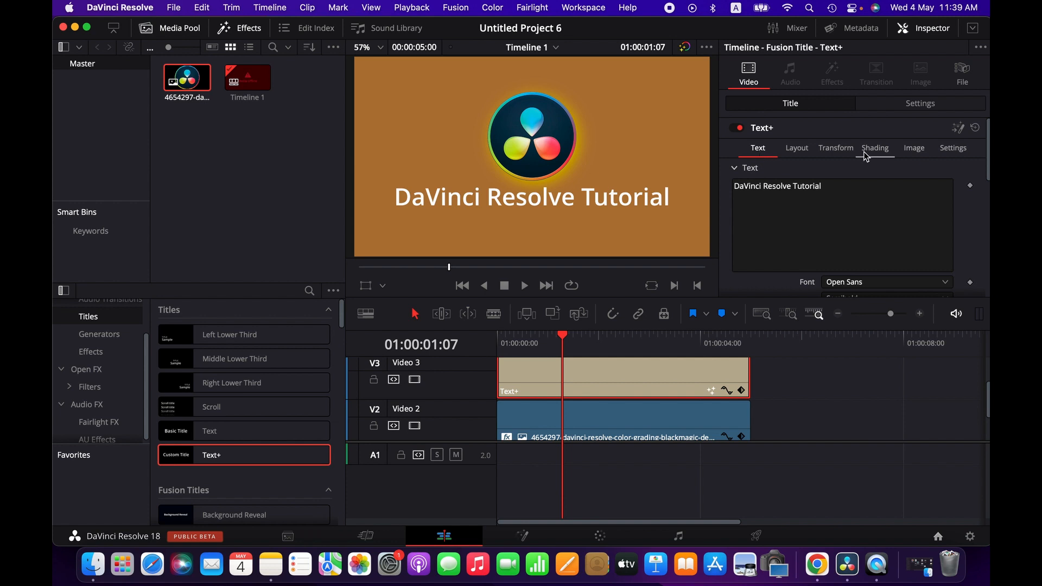
{"action": "left_click", "coordinate": [874, 147]}
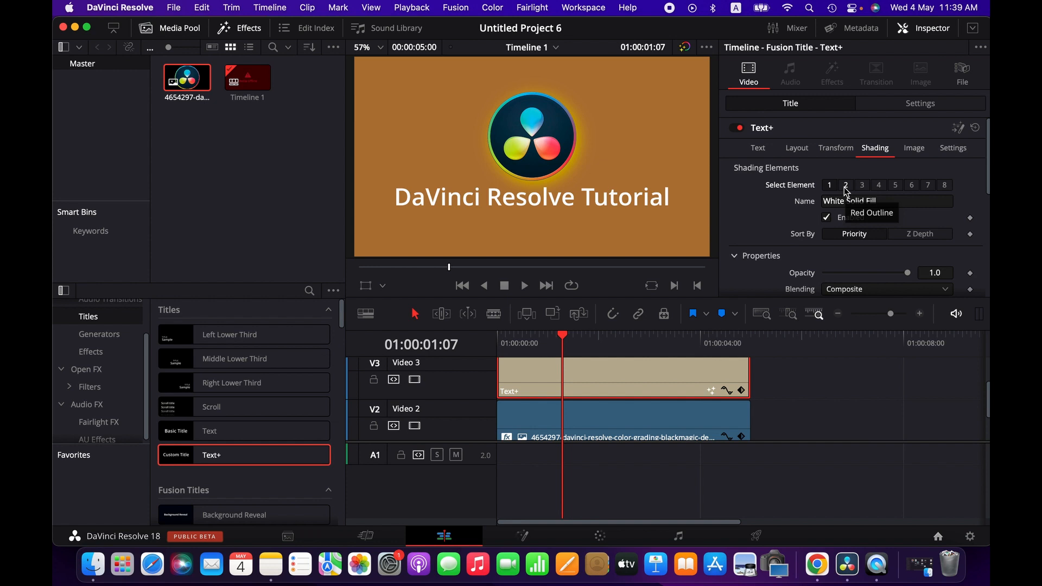
{"action": "left_click", "coordinate": [861, 184]}
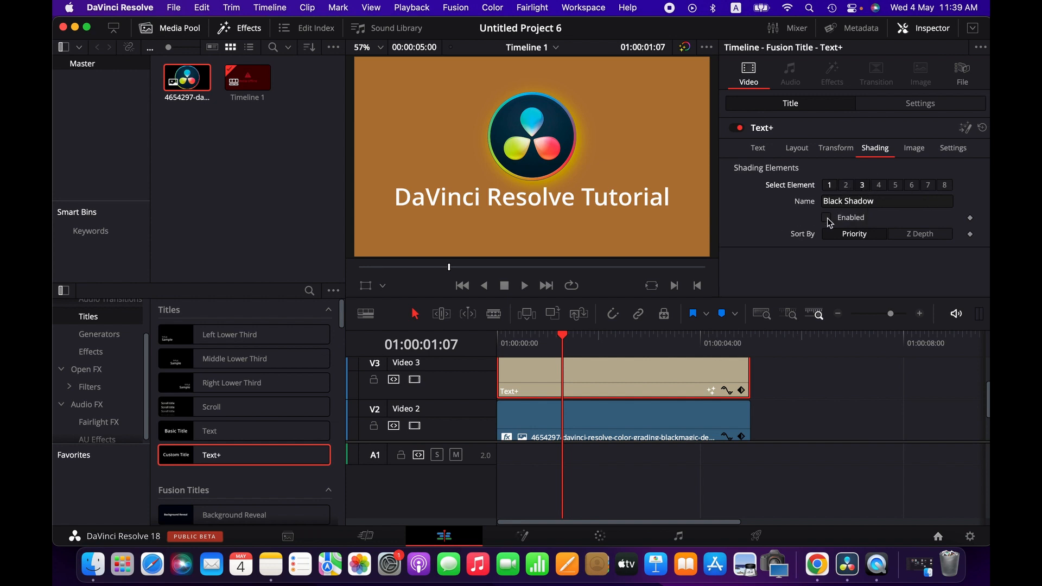
{"action": "left_click", "coordinate": [823, 217]}
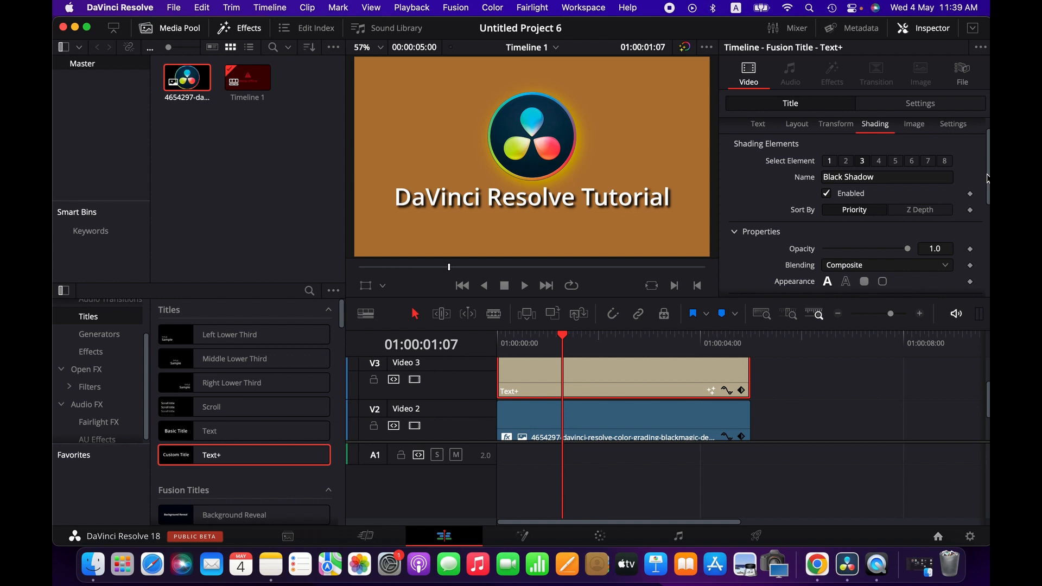
- Lower the title shadow's opacity to 0.724
{"action": "scroll", "scroll_direction": "down", "scroll_amount": 3}
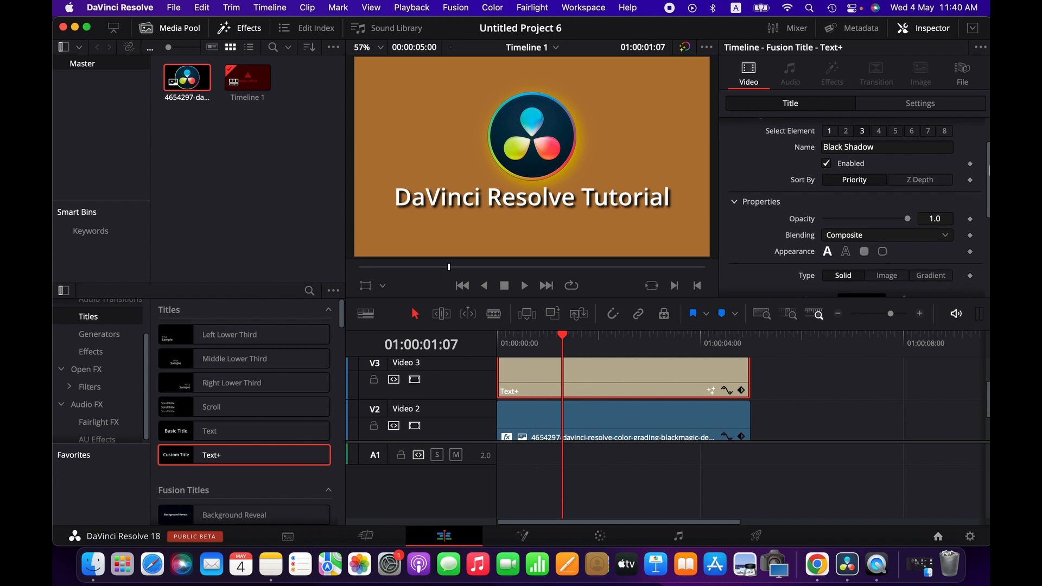
{"action": "left_click_drag", "start_coordinate": [904, 218], "coordinate": [864, 181]}
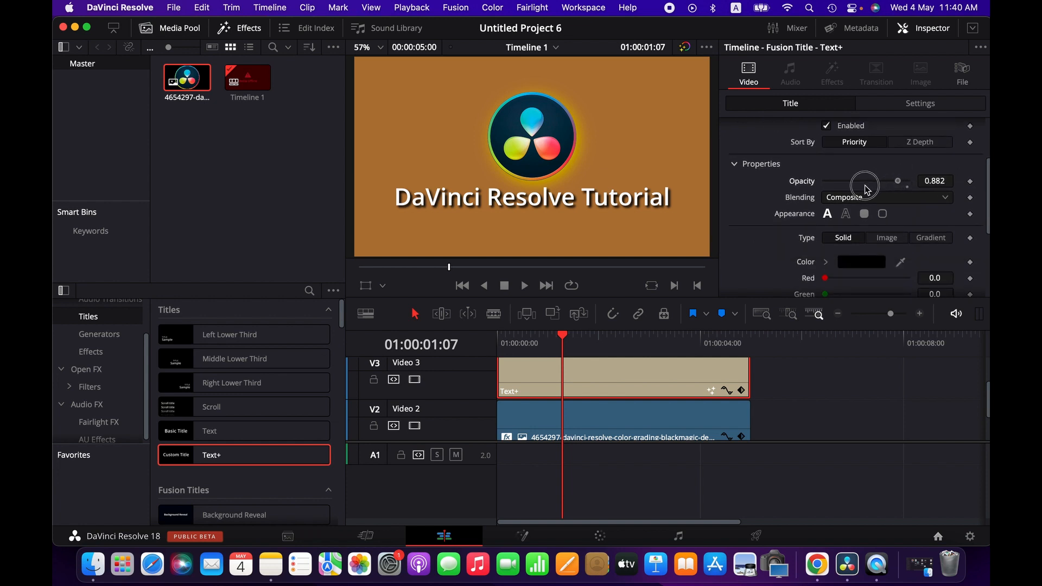
{"action": "left_click_drag", "start_coordinate": [864, 181], "coordinate": [894, 181]}
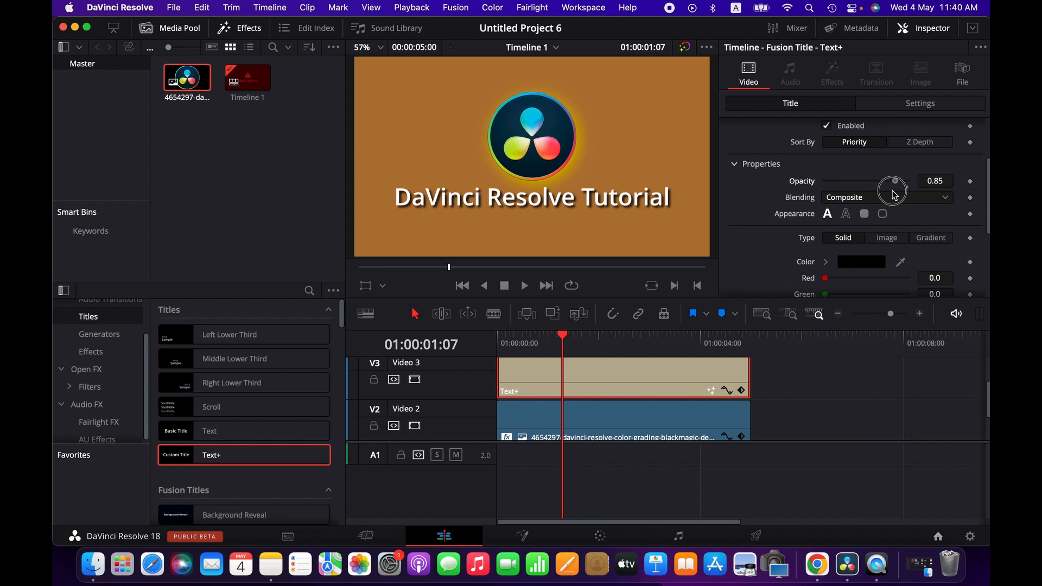
{"action": "left_click_drag", "start_coordinate": [893, 181], "coordinate": [884, 180]}
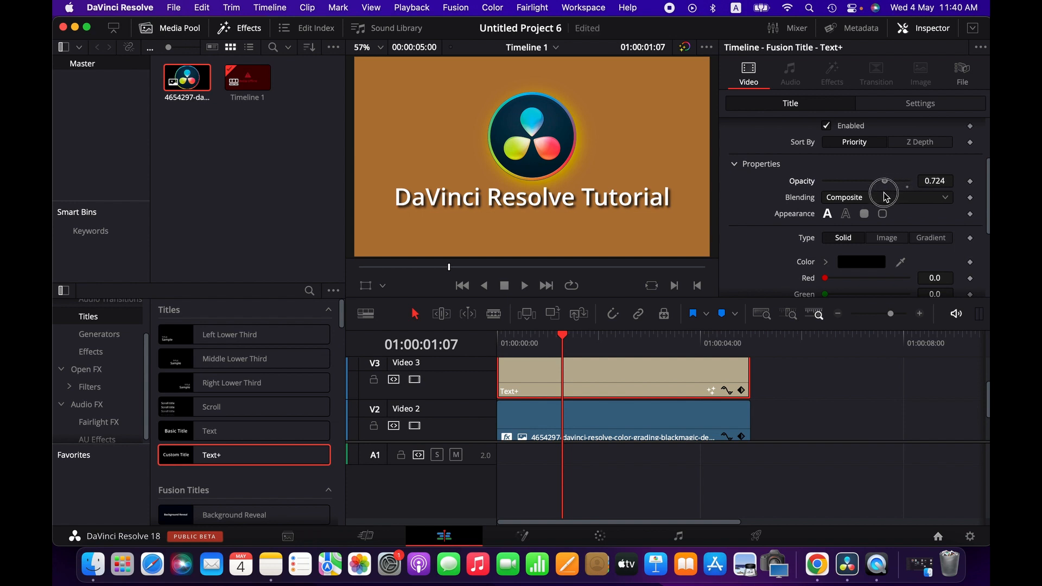
- Keep the shadow blending on Composite and bring up its colour picker
{"action": "scroll", "scroll_direction": "down", "scroll_amount": 3}
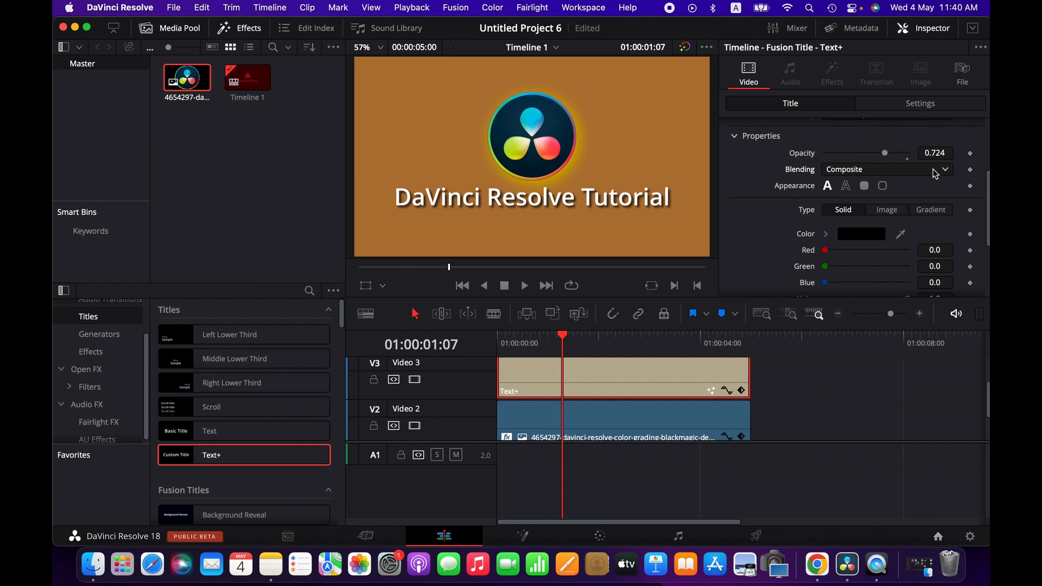
{"action": "left_click", "coordinate": [883, 168]}
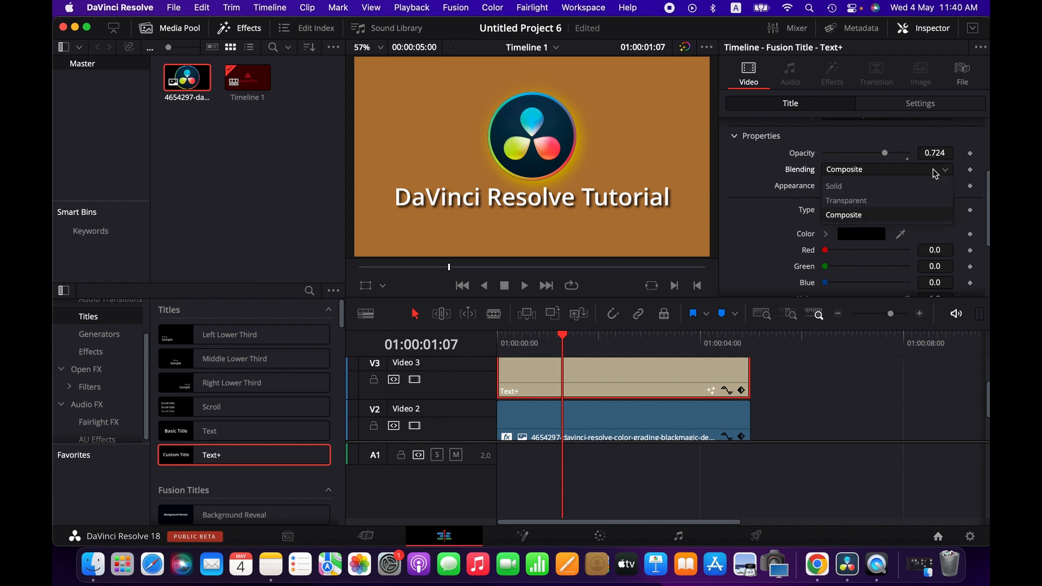
{"action": "left_click", "coordinate": [844, 215]}
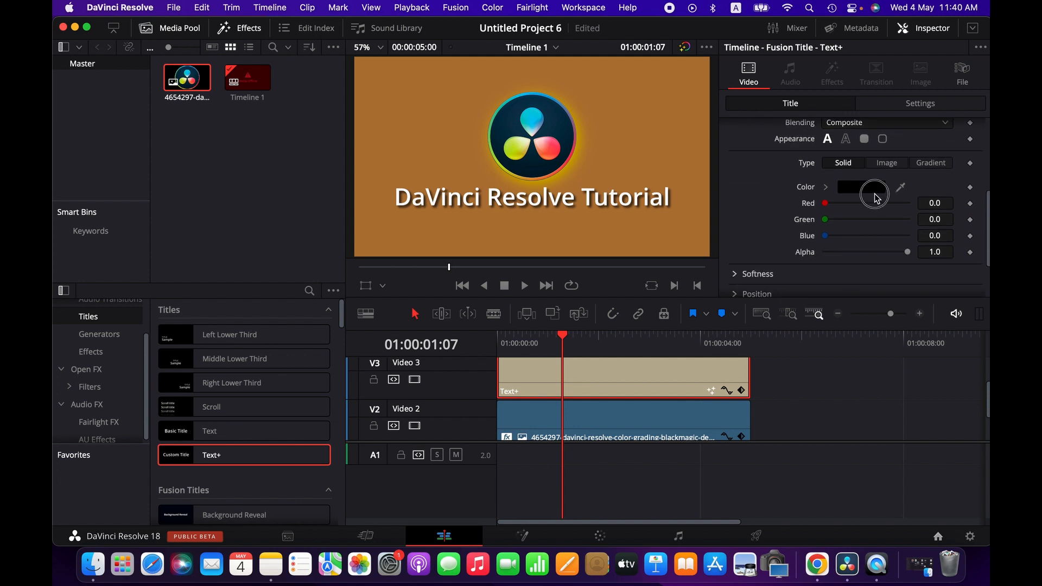
{"action": "left_click", "coordinate": [860, 186]}
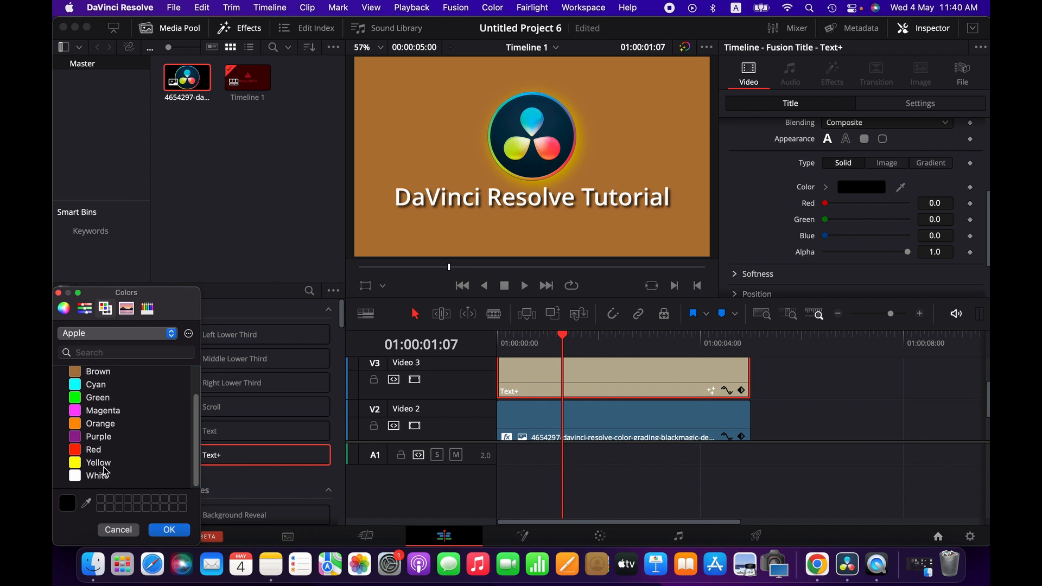
- Make the title's shadow light blue at softness 5.0 and review its Position and Size offsets
{"action": "left_click", "coordinate": [98, 462]}
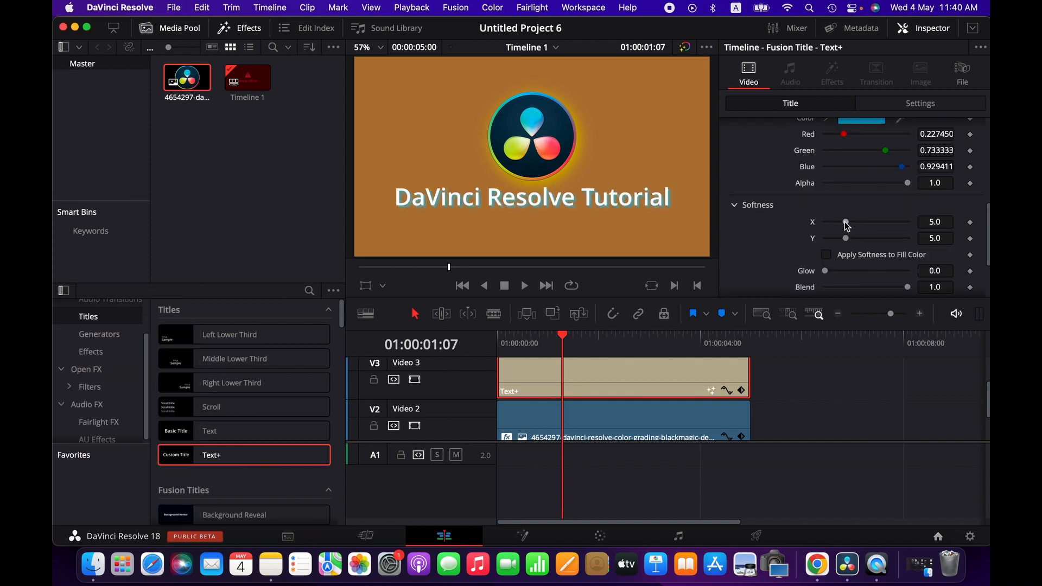
{"action": "scroll", "scroll_direction": "down", "scroll_amount": 3}
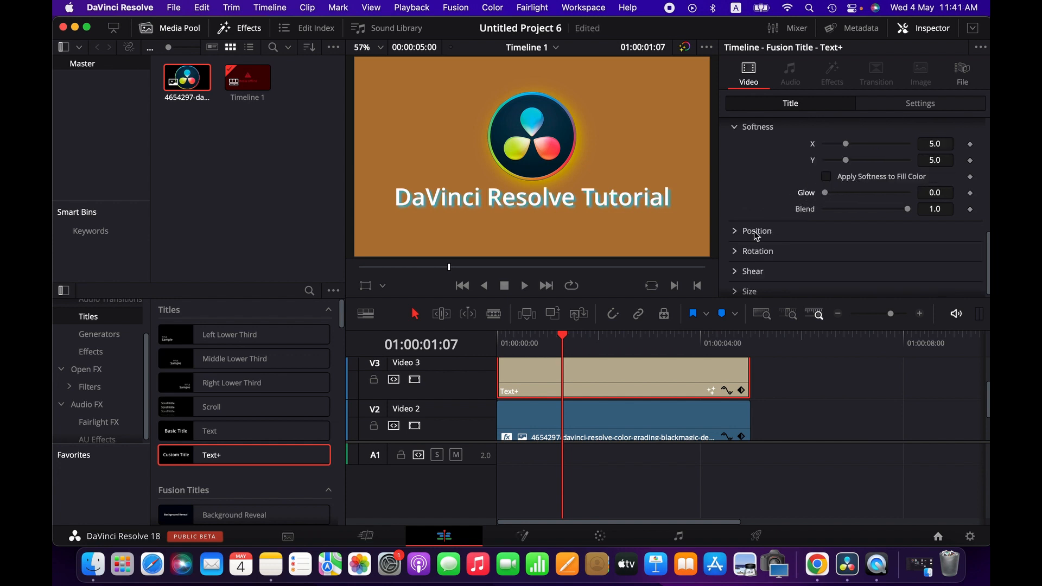
{"action": "left_click", "coordinate": [756, 231]}
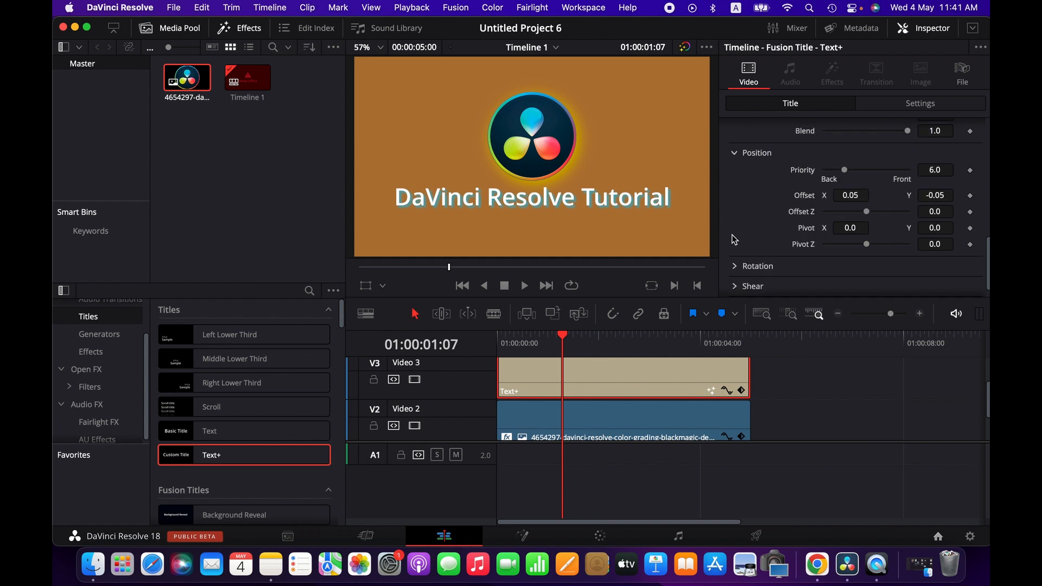
{"action": "mouse_move", "coordinate": [740, 151]}
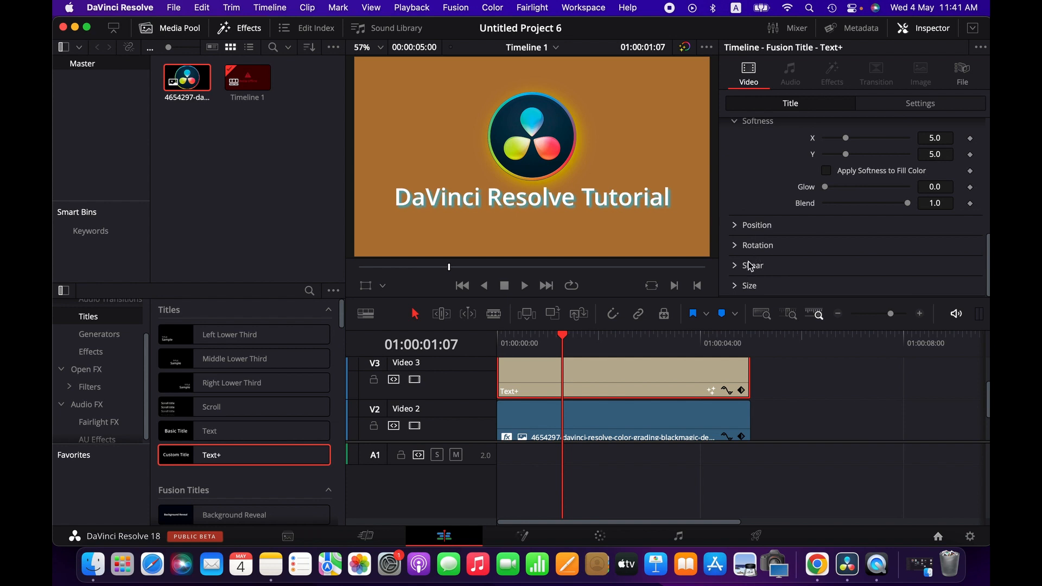
{"action": "mouse_move", "coordinate": [743, 289]}
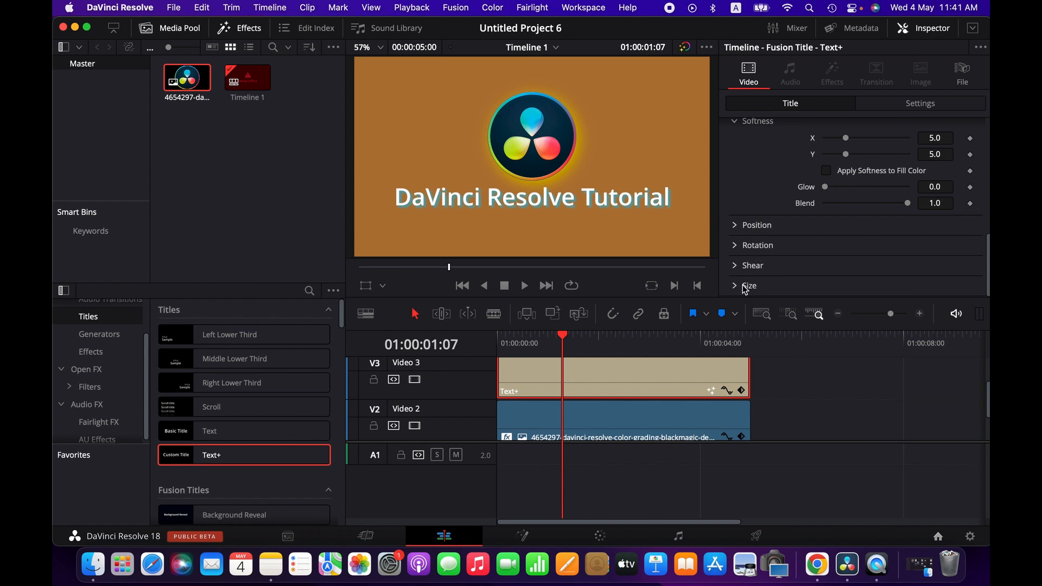
{"action": "left_click", "coordinate": [749, 286]}
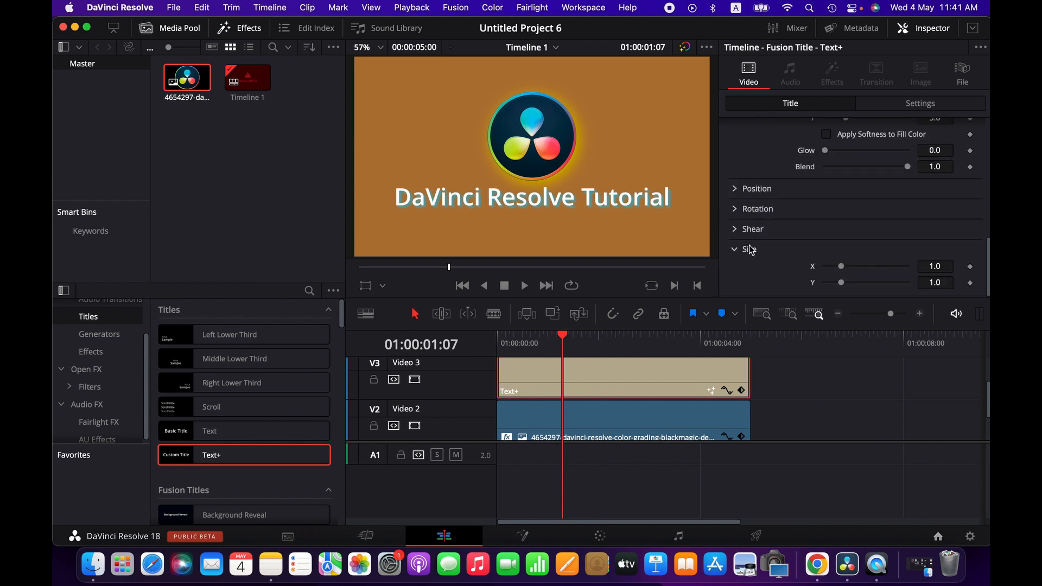
{"action": "left_click", "coordinate": [734, 249]}
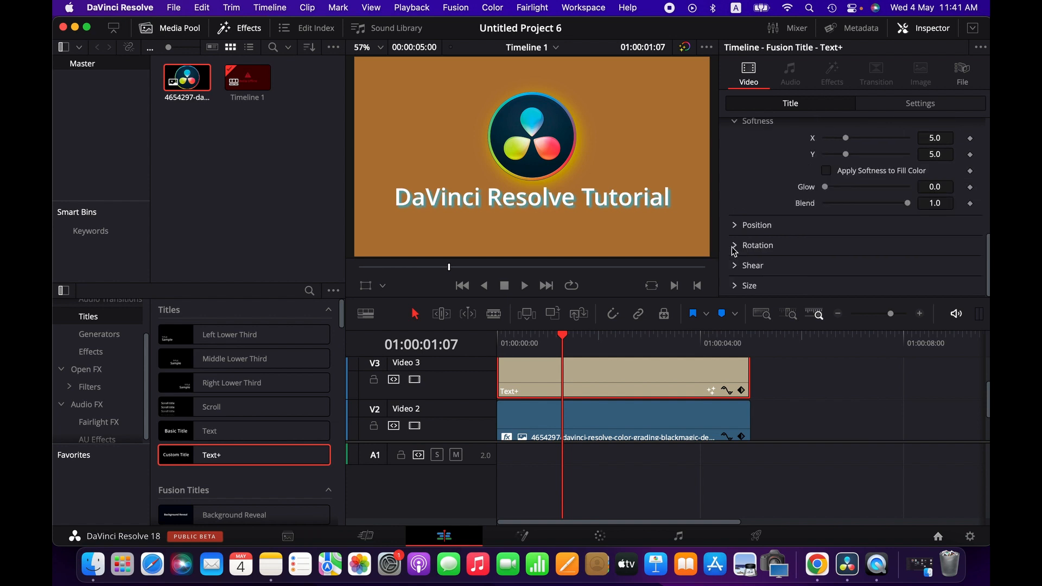